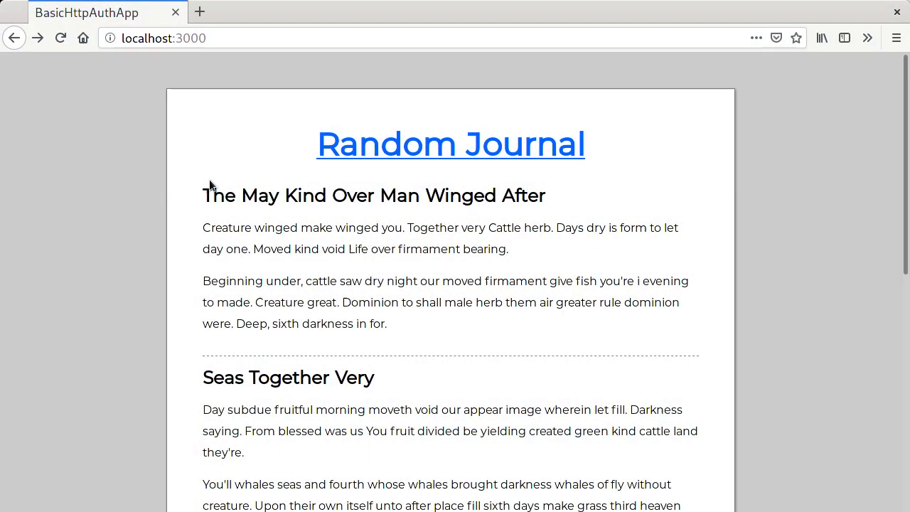
- Load localhost:3000/admin in Firefox to view the unprotected admin posts list
scroll("down", 3)
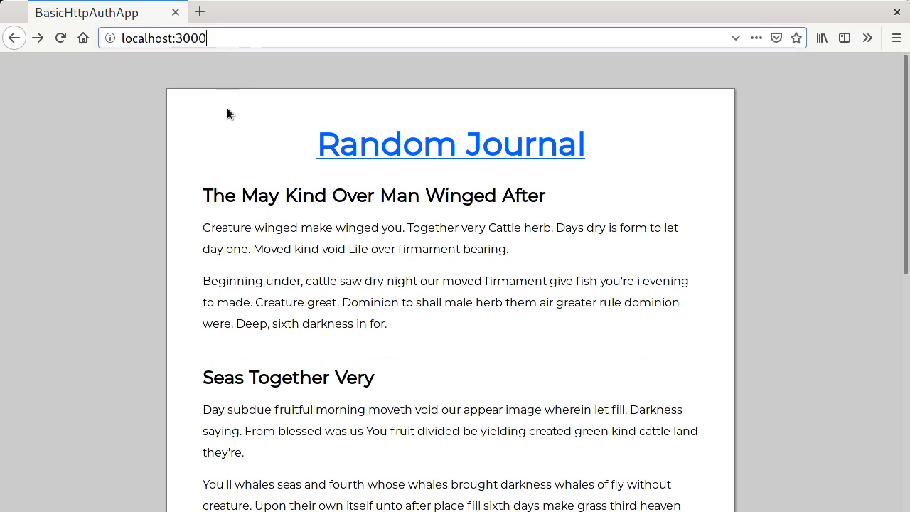
type("/admin")
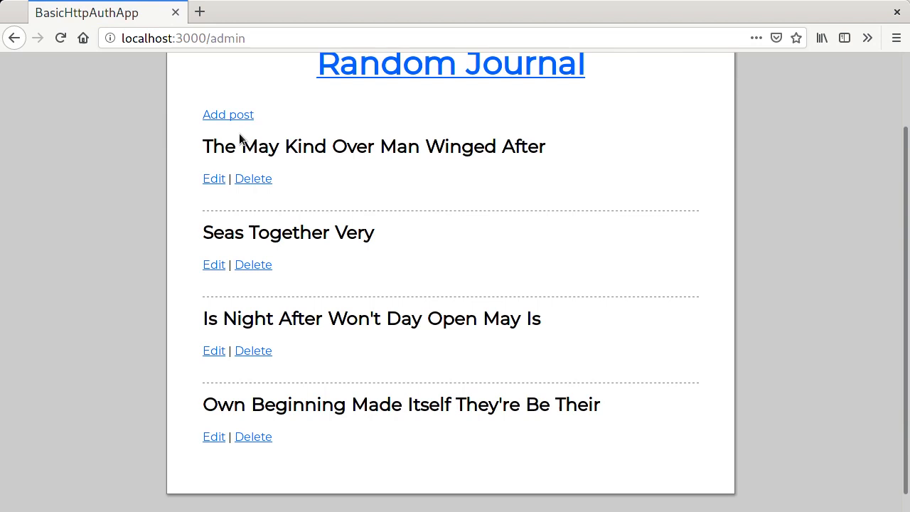
left_click(228, 113)
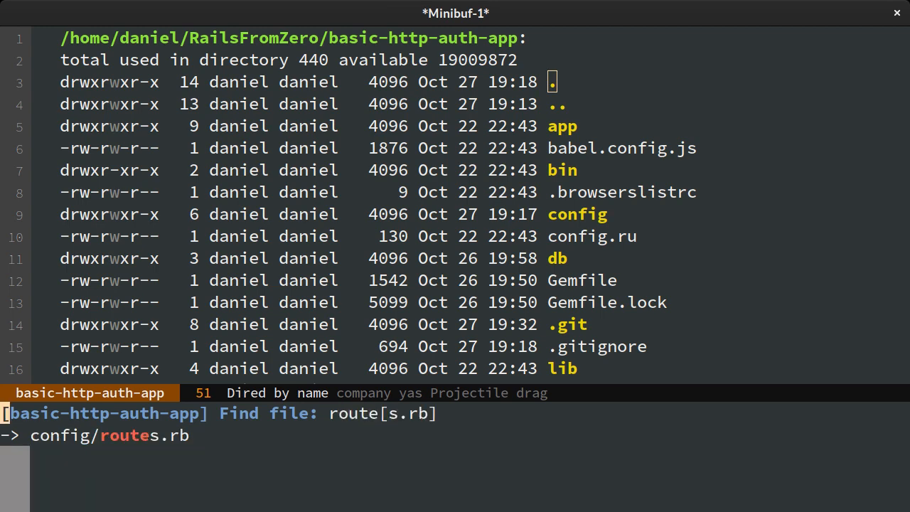
- Review config/routes.rb, then open app/controllers/admin/posts_controller.rb
key("Return")
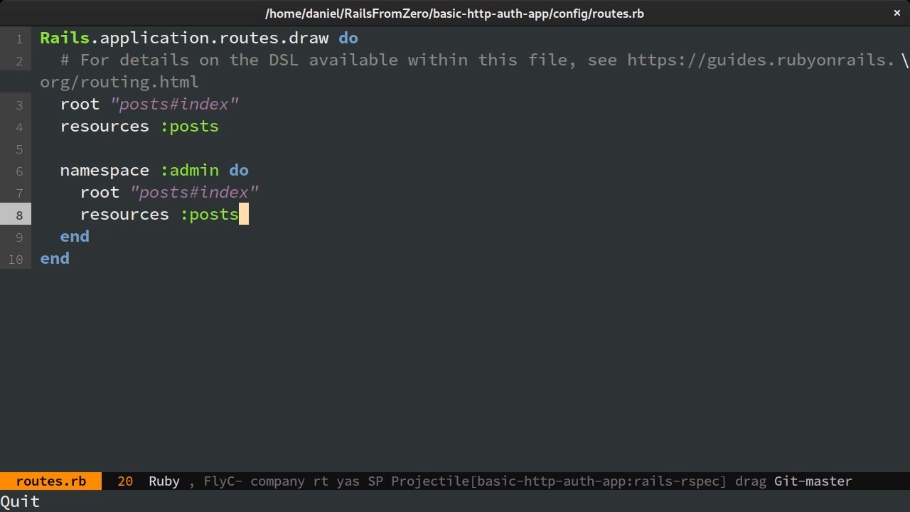
key("C-x C-f")
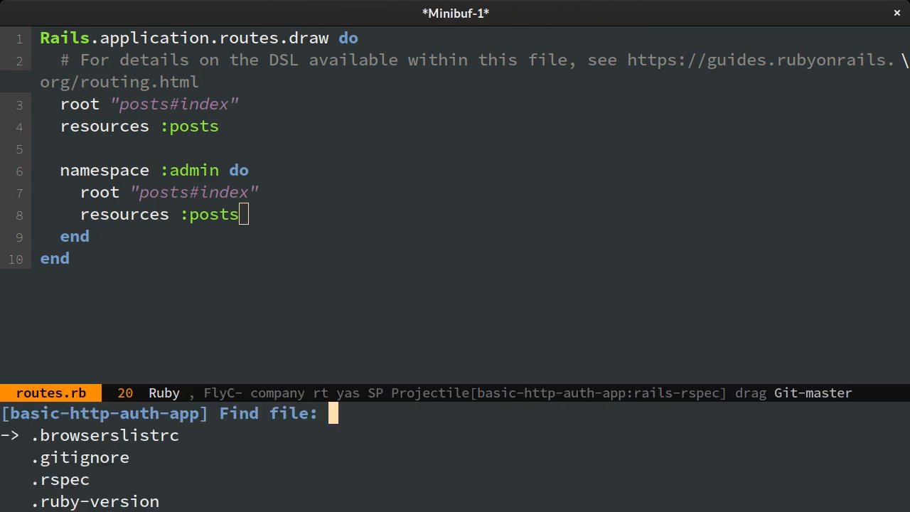
type("adminpost")
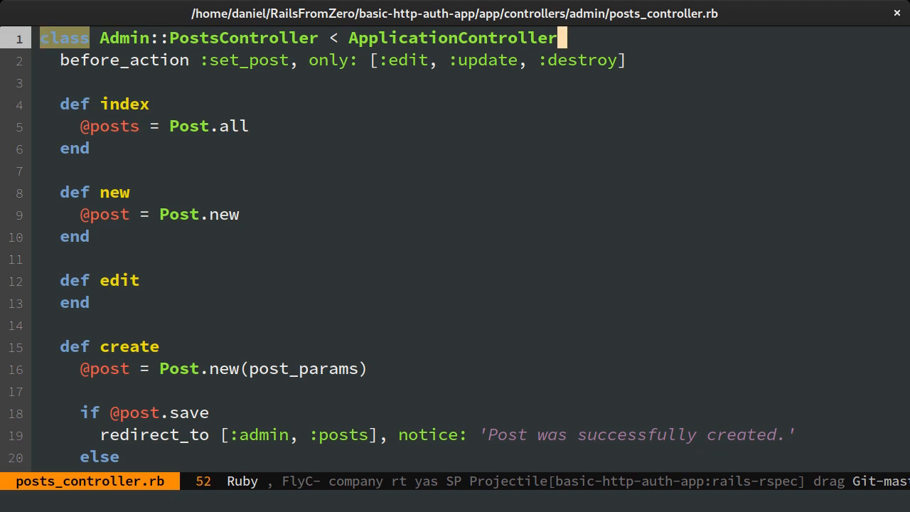
type("http_ba")
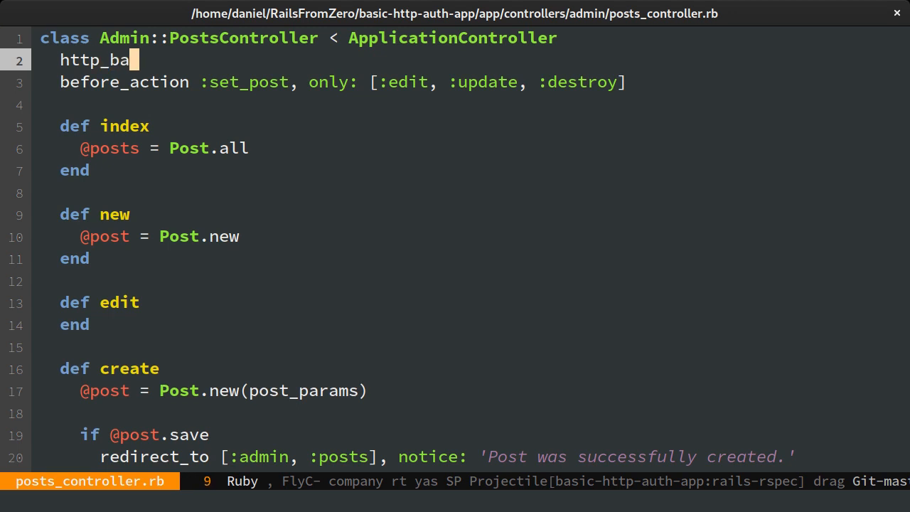
type("sic_authenticati")
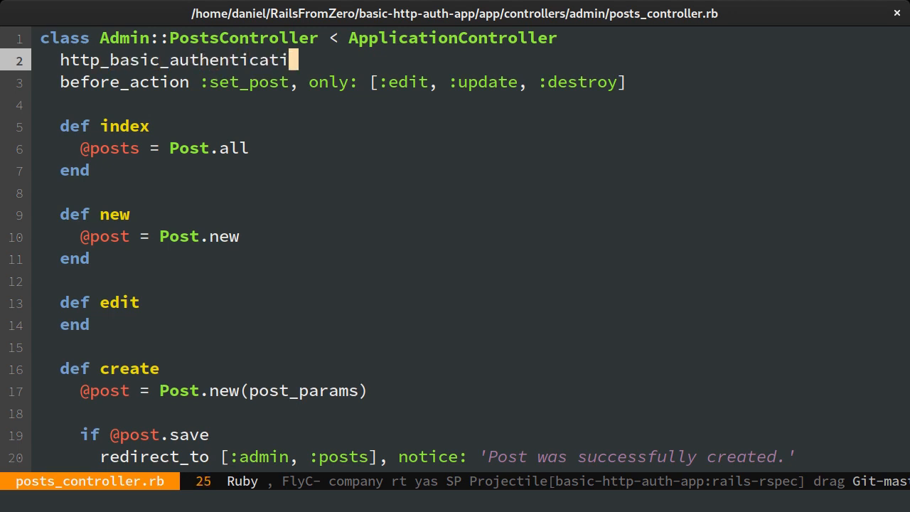
type("e_with")
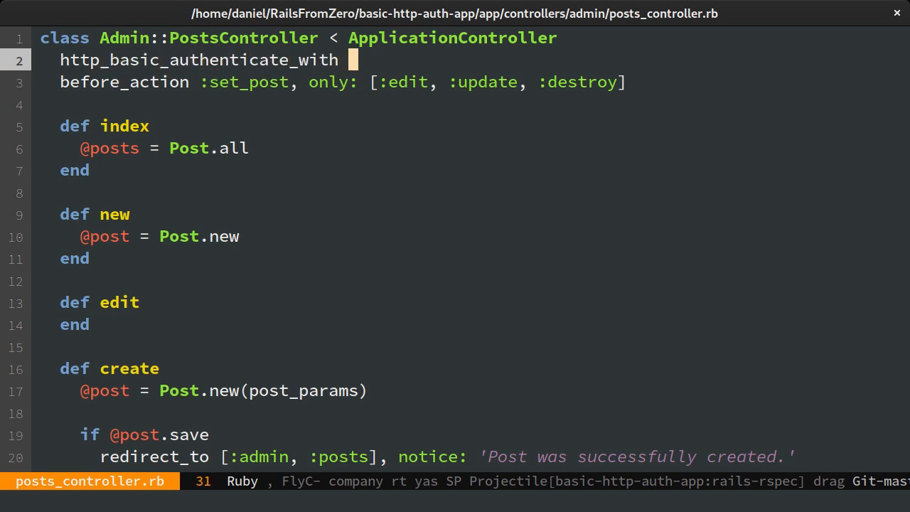
type("name: \"\"")
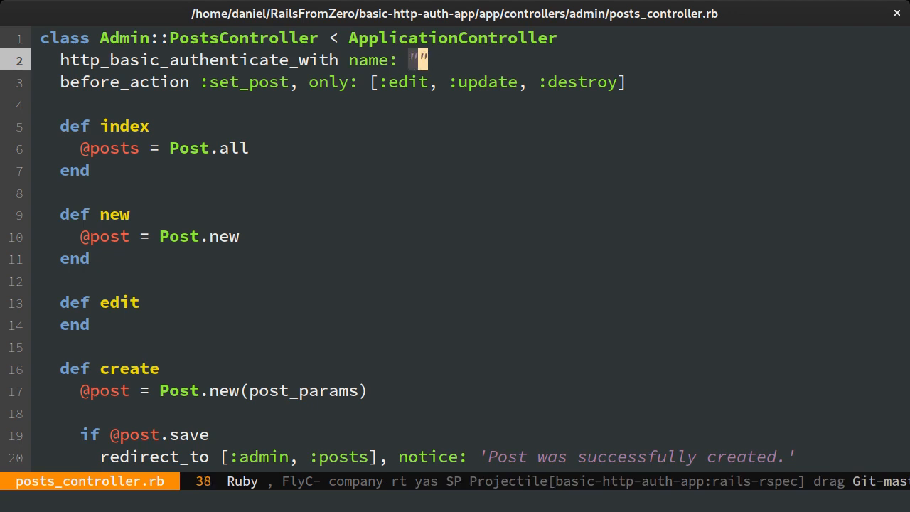
type("daniel\", p")
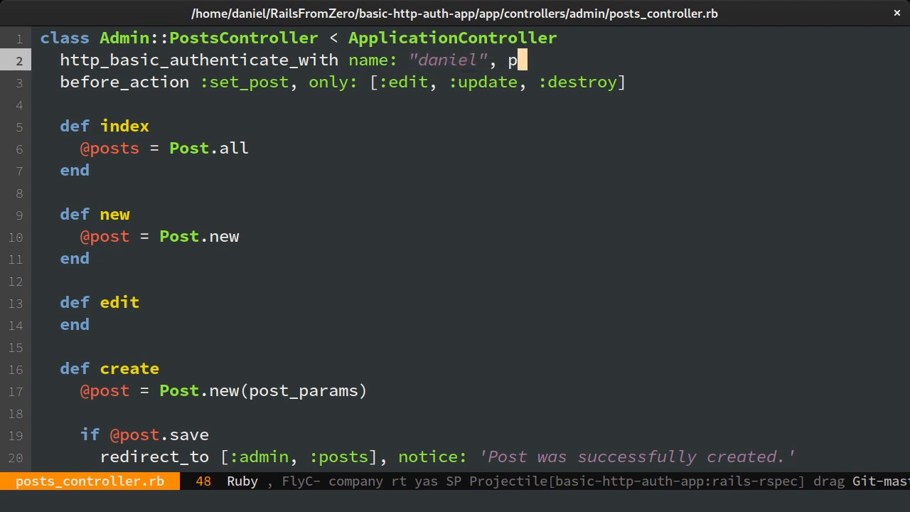
type("assword: \"\"")
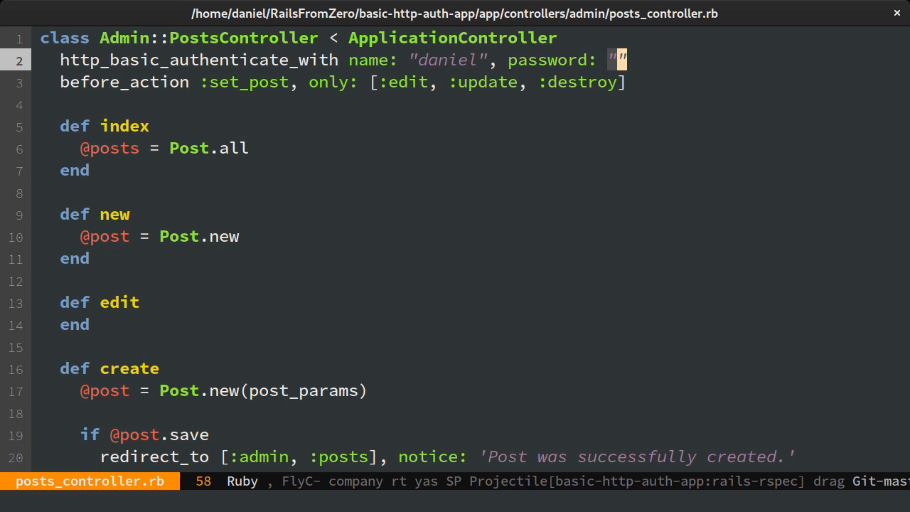
type("hunte")
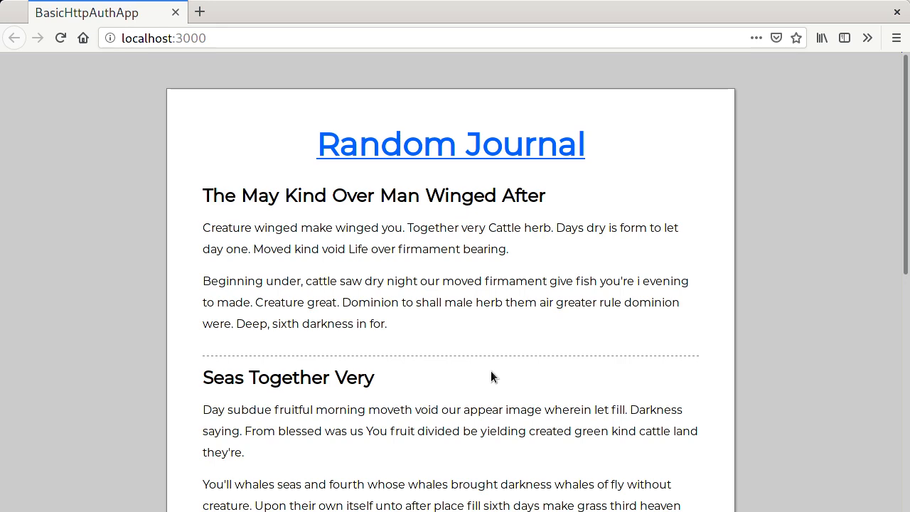
- Visit /admin, cancel the basic auth prompt to see access denied, and reload
type("/admin")
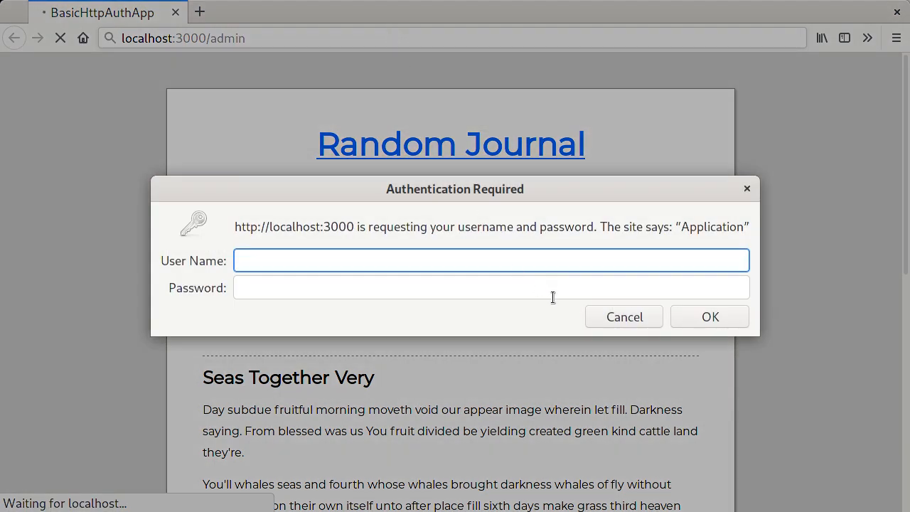
left_click(623, 316)
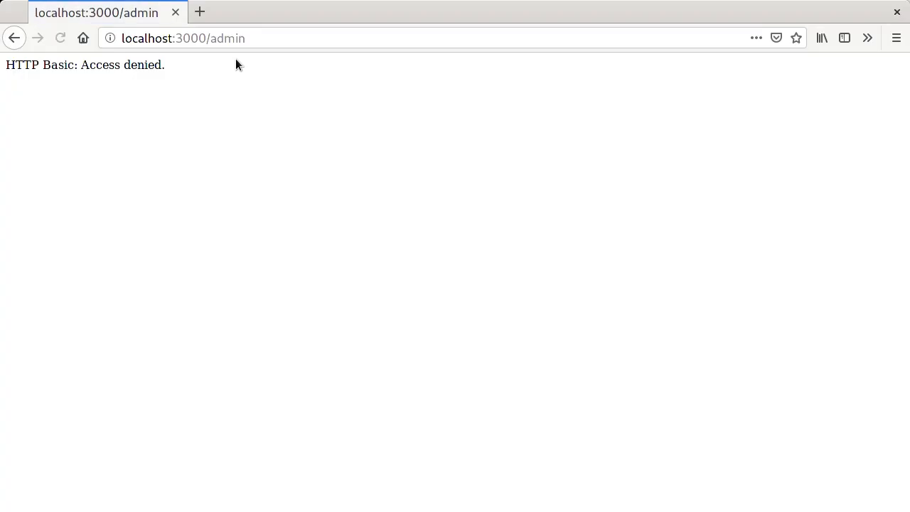
left_click(59, 37)
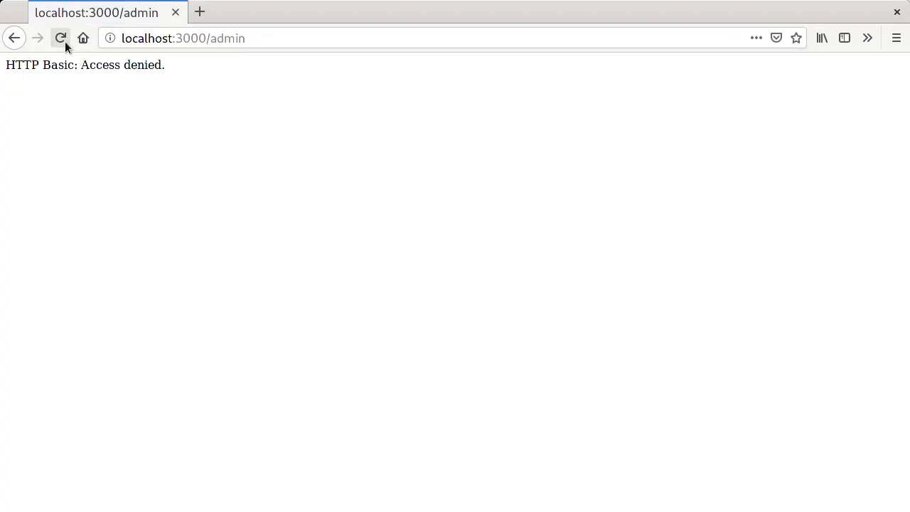
- Log in as daniel through the auth prompt and bring up the page context menu
type("daniel")
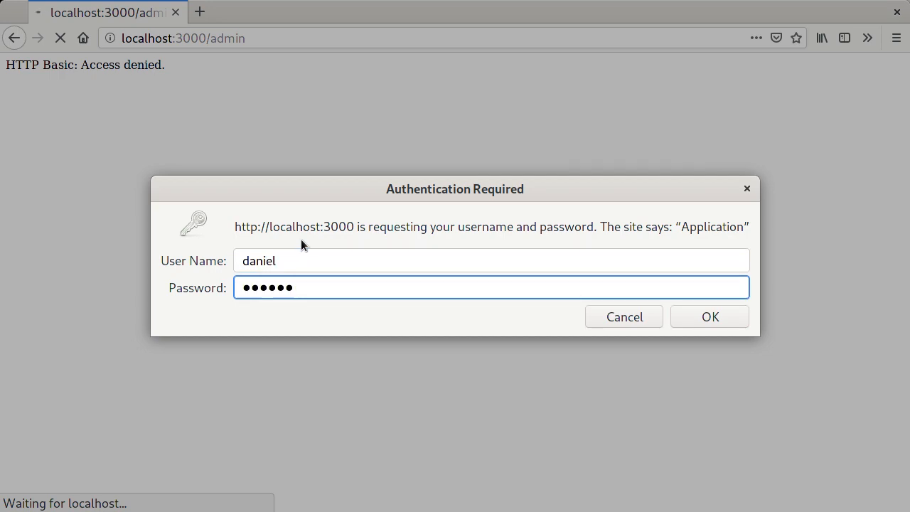
left_click(708, 316)
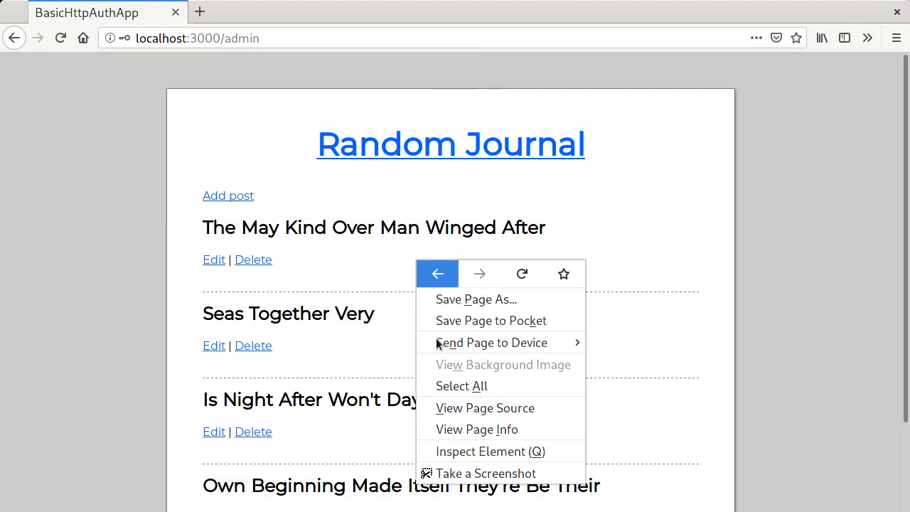
left_click(489, 450)
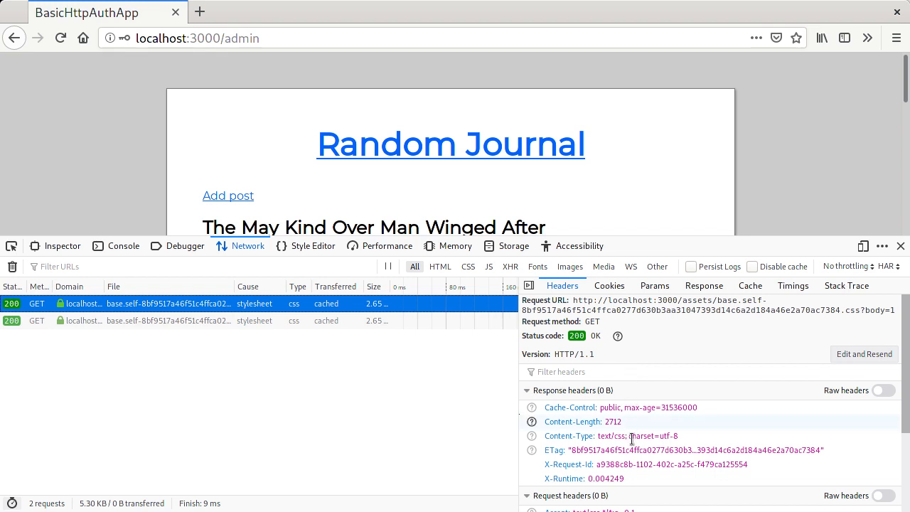
- Inspect the admin page's network request headers in the developer tools
scroll("down", 3)
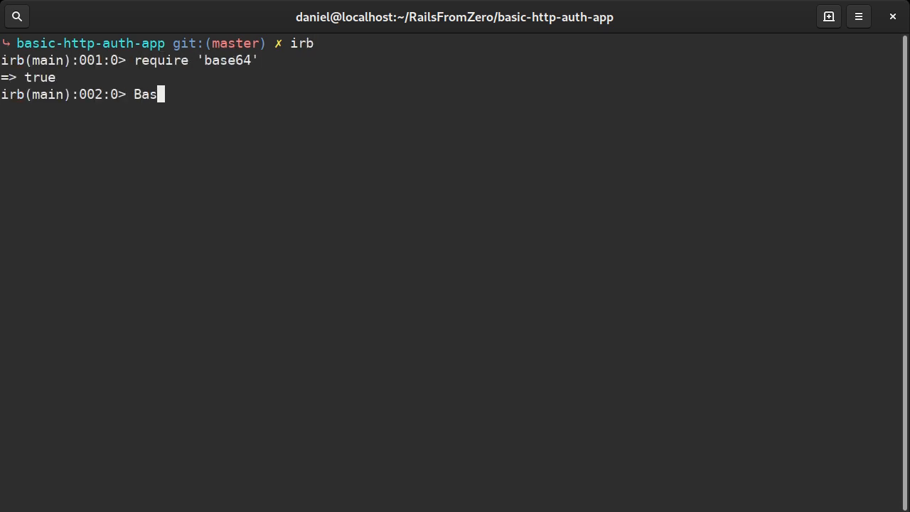
type("e64::decode64")
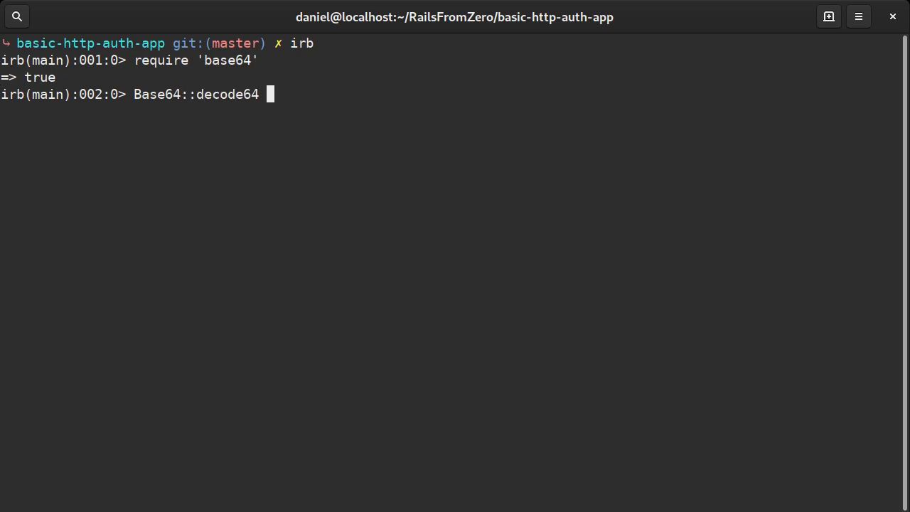
type("'")
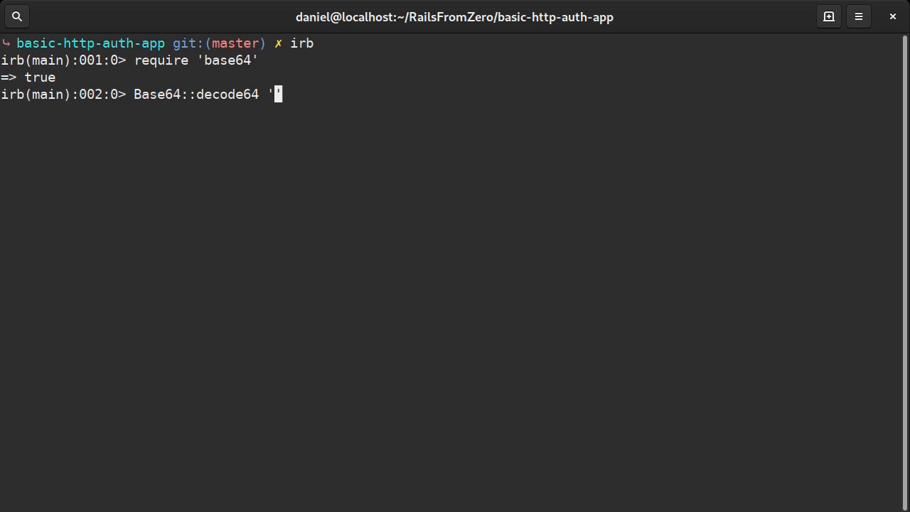
type("Basic ZGFuaWVsOmh1bnRlcjI=")
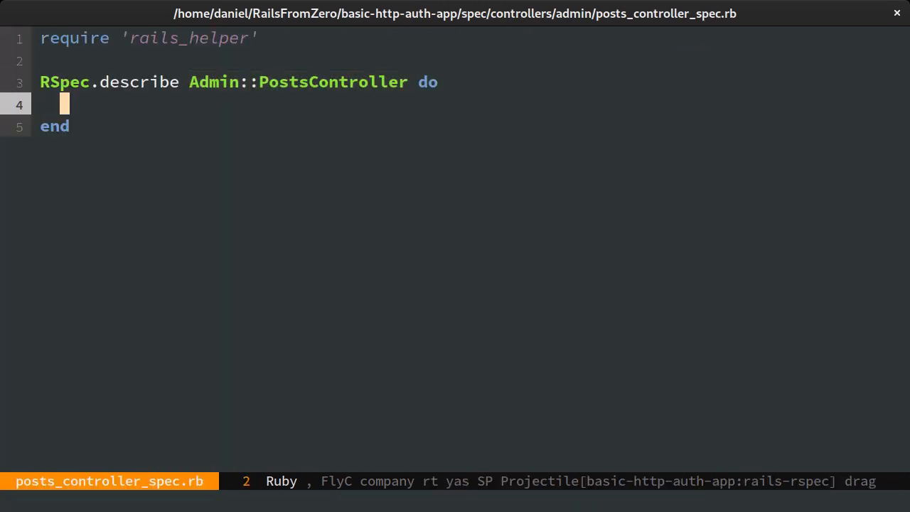
- Write a GET #index "prevents access" example doing get :index and expecting the response status
type("describe \"GET #{}\"")
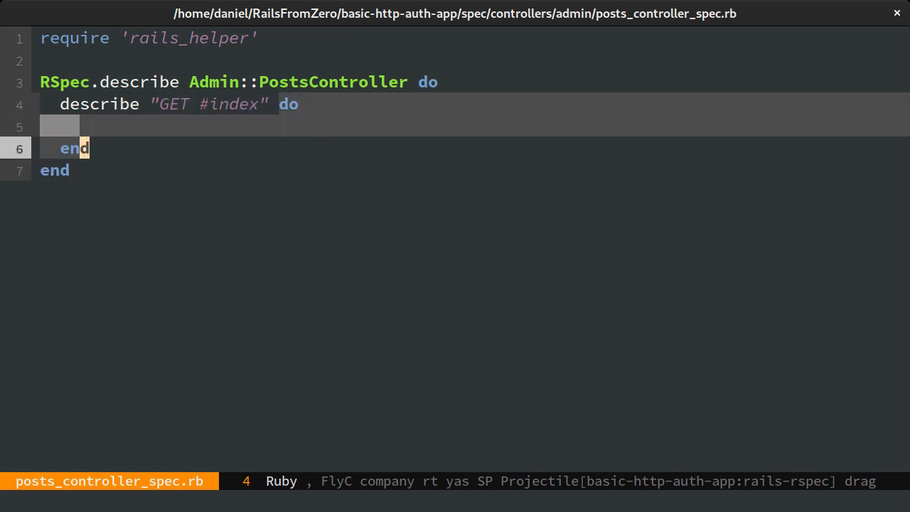
type("it \"prevents acc")
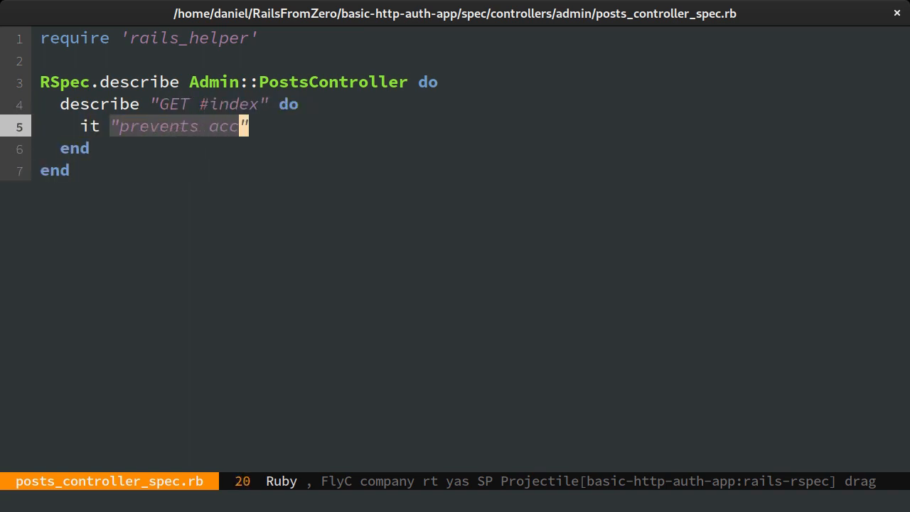
type("ess\" do")
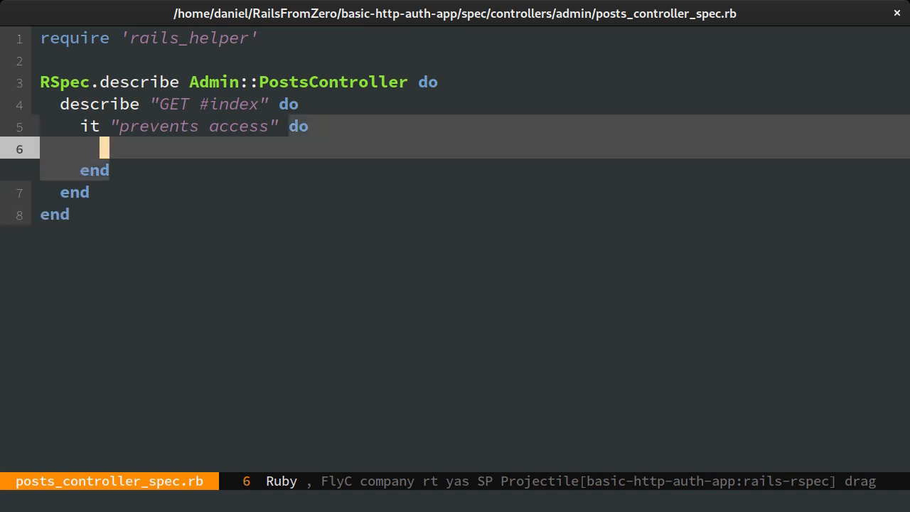
type("get :index")
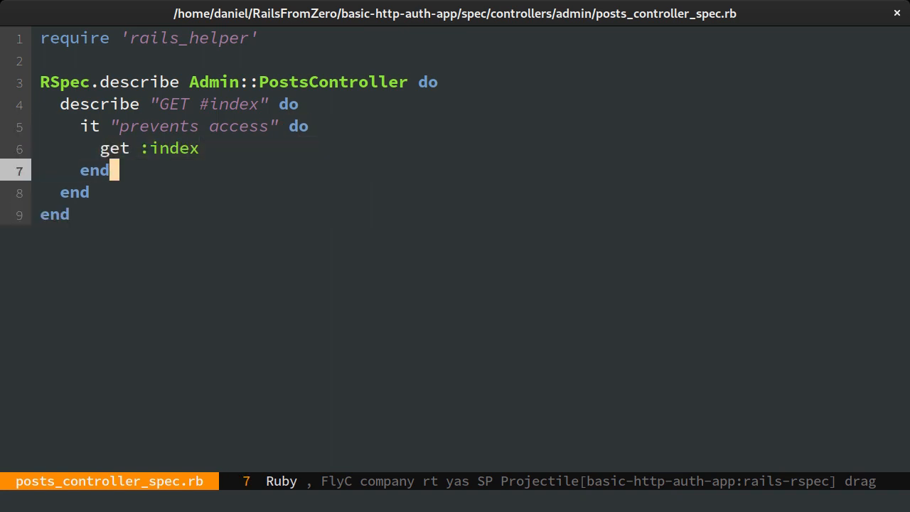
type("expect(response)")
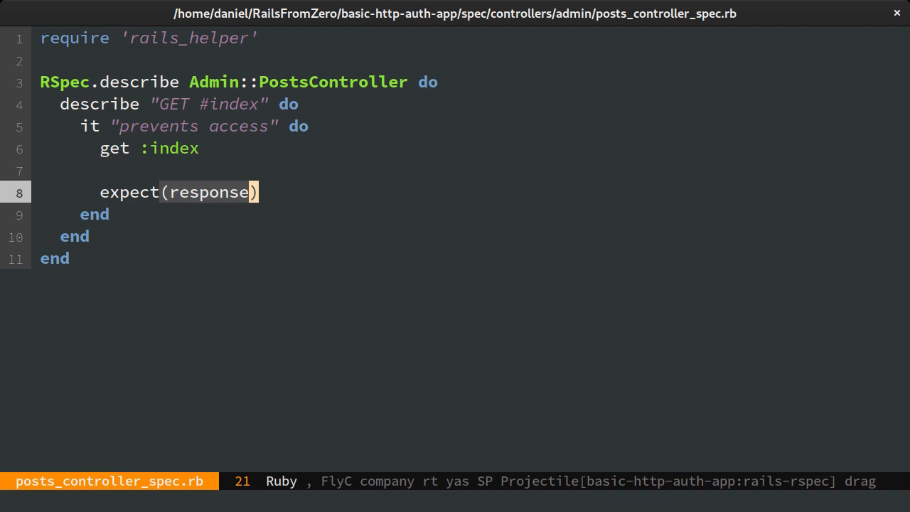
type(".status).to eql(401)")
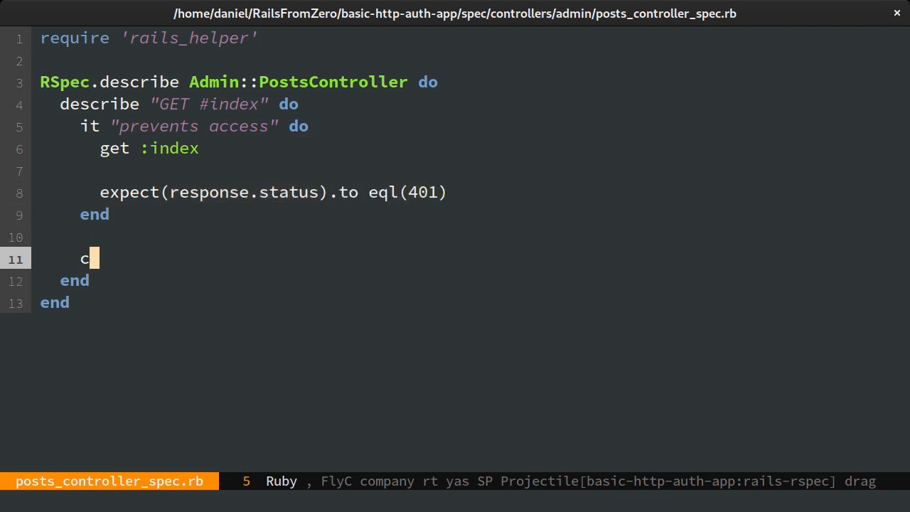
- Add a "with authentication" context whose "allows access" example expects status 200
type("ontext \"with authentication\"")
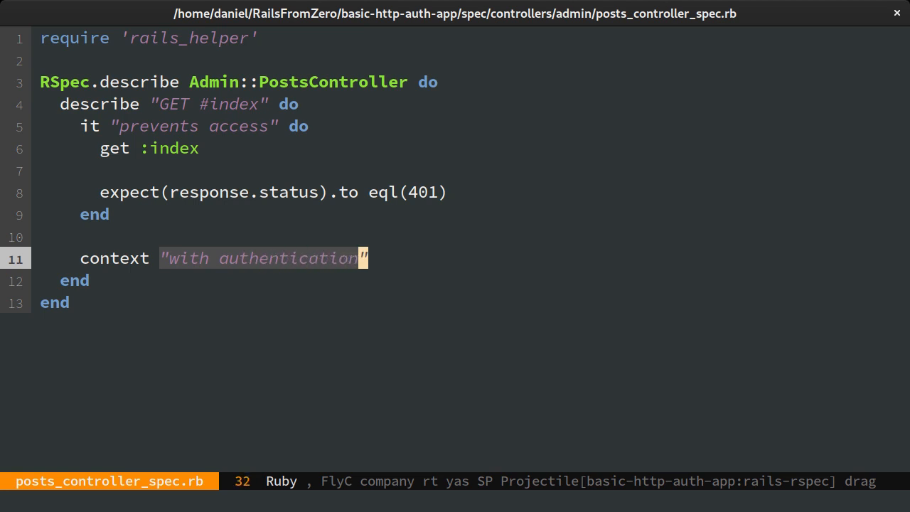
type("do")
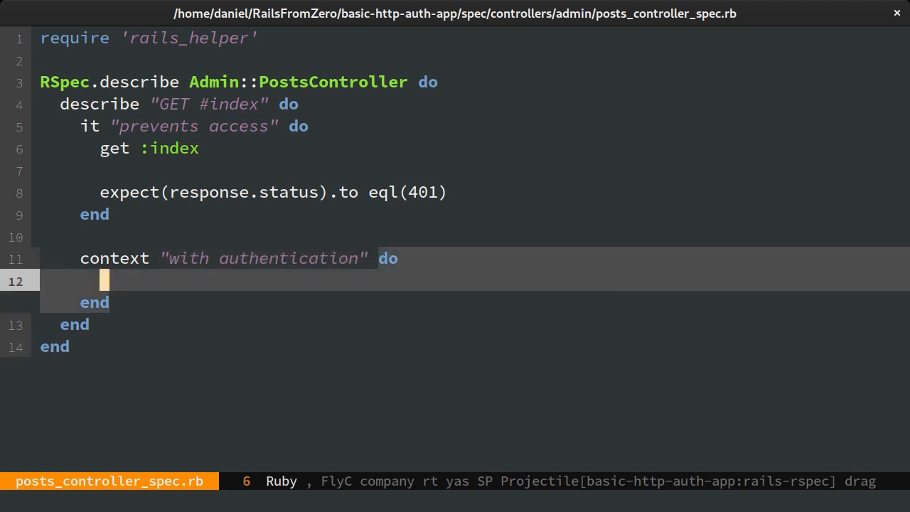
type("it \"allows access\" do")
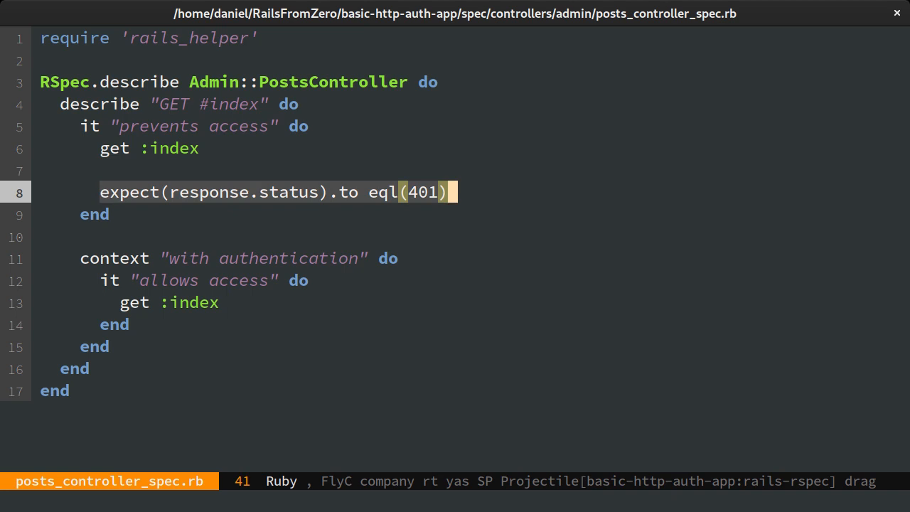
type("expect(response.status).to eql(200)")
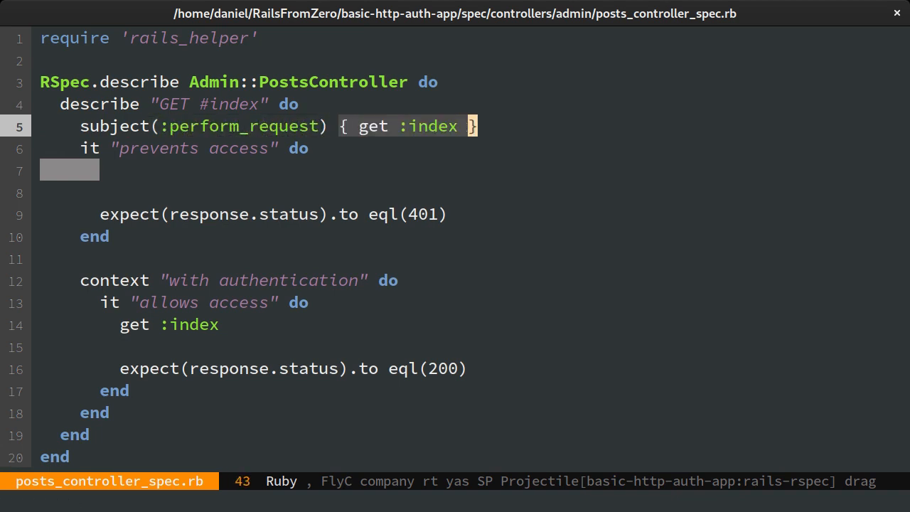
- Use a perform_request subject and a before block setting HTTP_AUTHORIZATION to "Basic " + Base64::encode64("daniel...")
type("perform_request")
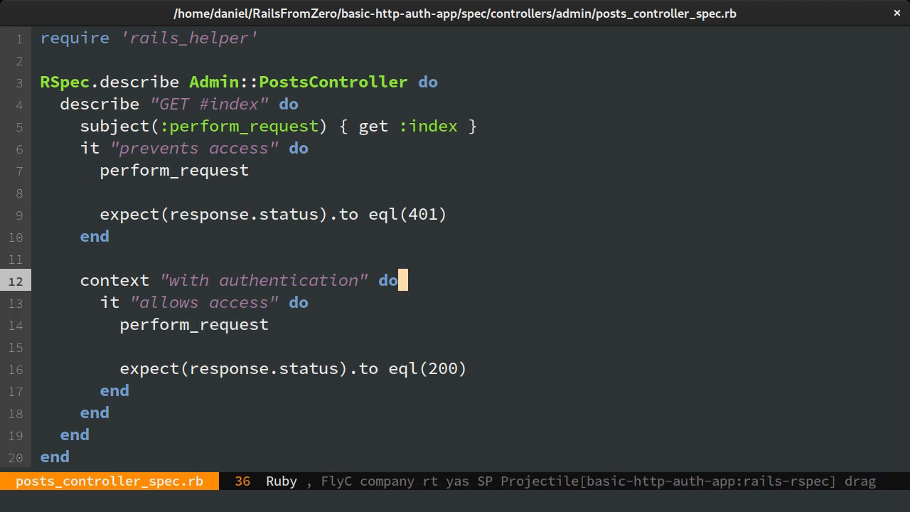
type("before do")
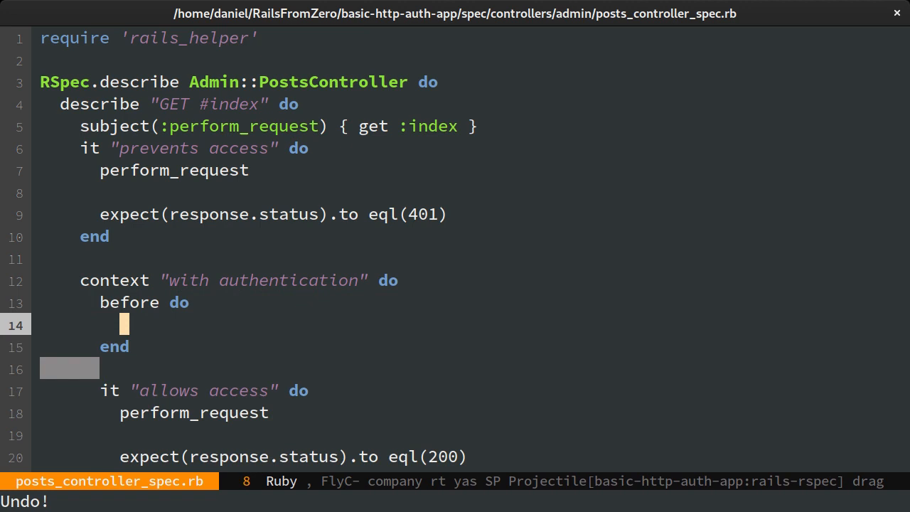
type("request.env[]")
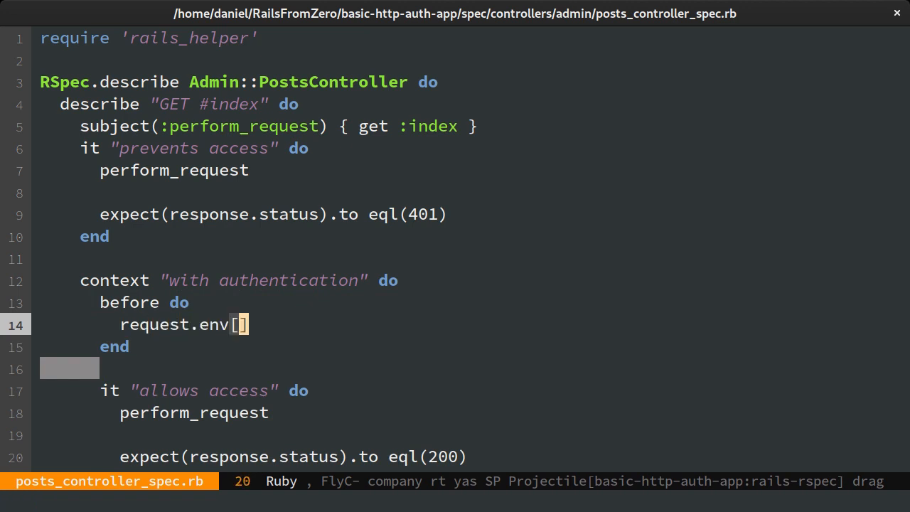
type("\"HTTP_AUTHORIZATION\"")
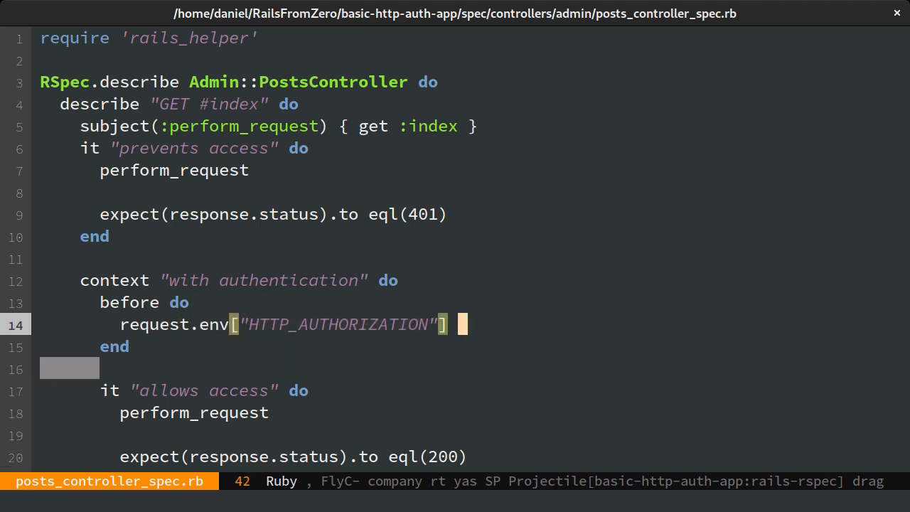
type("= \"Basic \" + B")
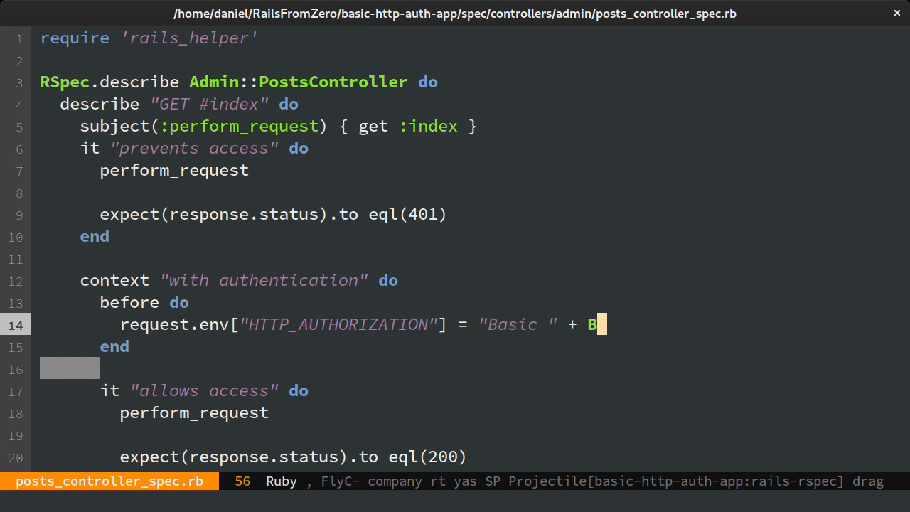
type("ase64::encod")
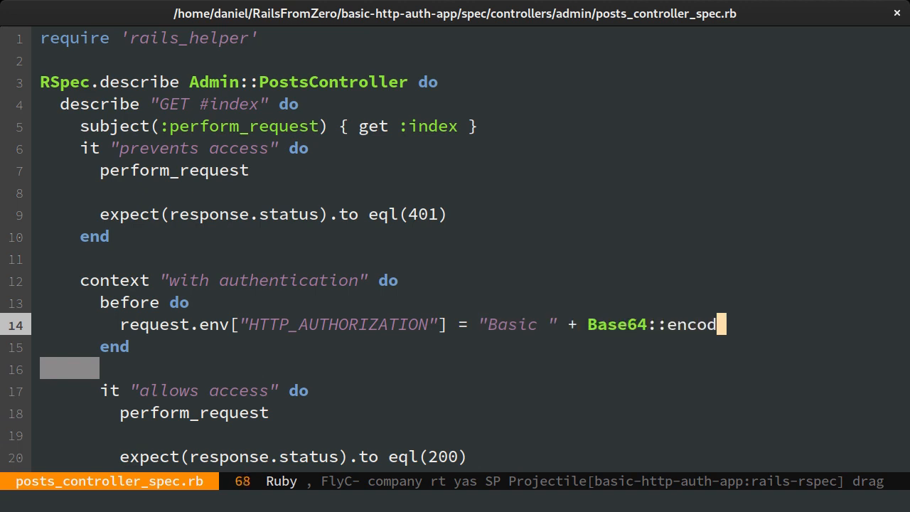
type("64(\"daniel\")")
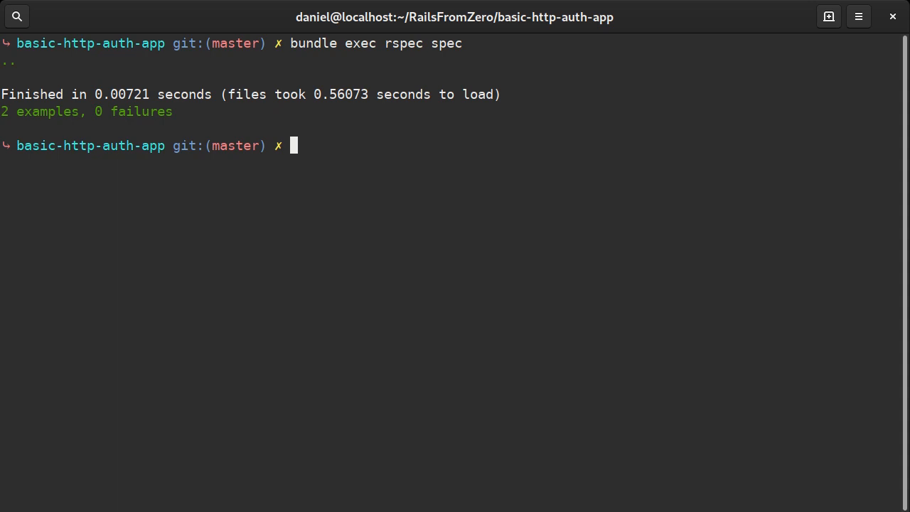
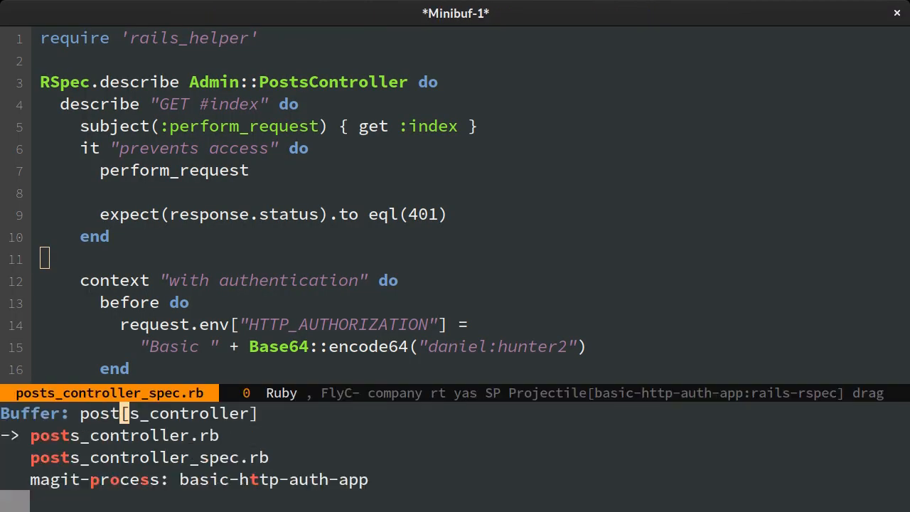
- Make the posts controller read basic-auth name and password from Rails.application.credentials[:admin]
left_click(124, 435)
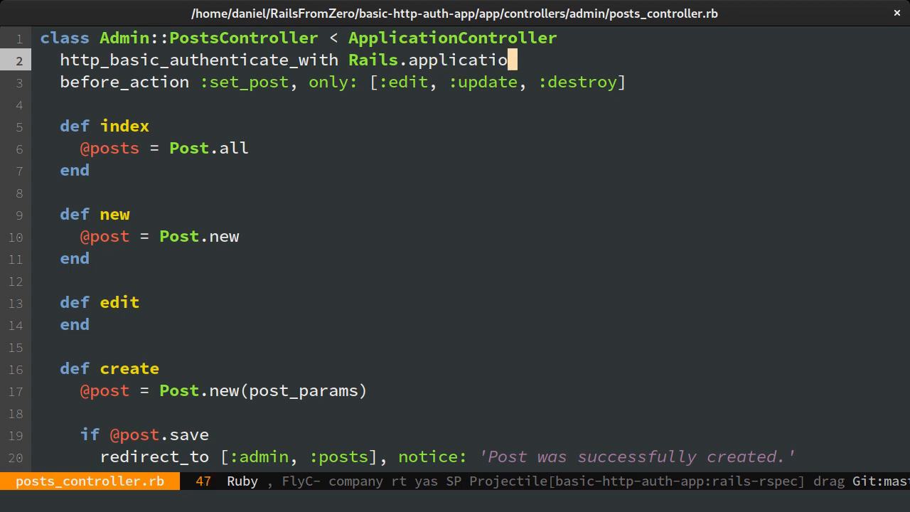
type(".credentials")
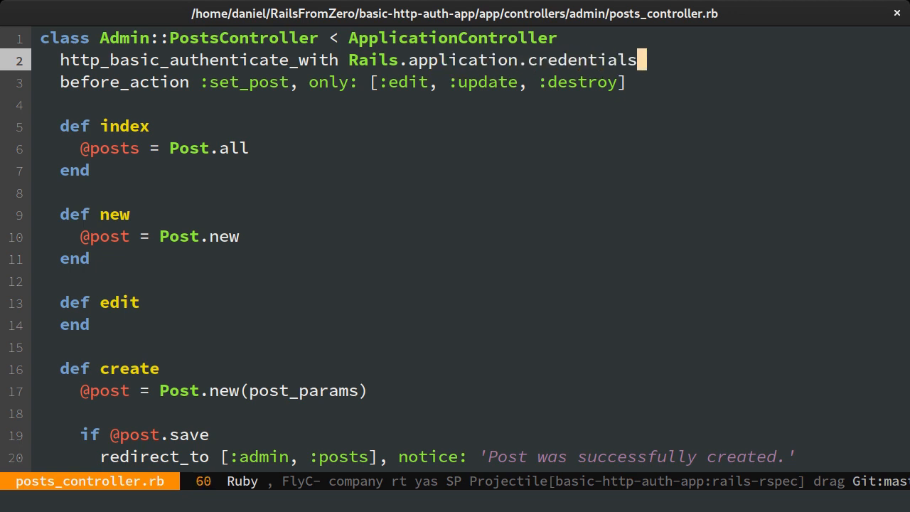
type("[:")
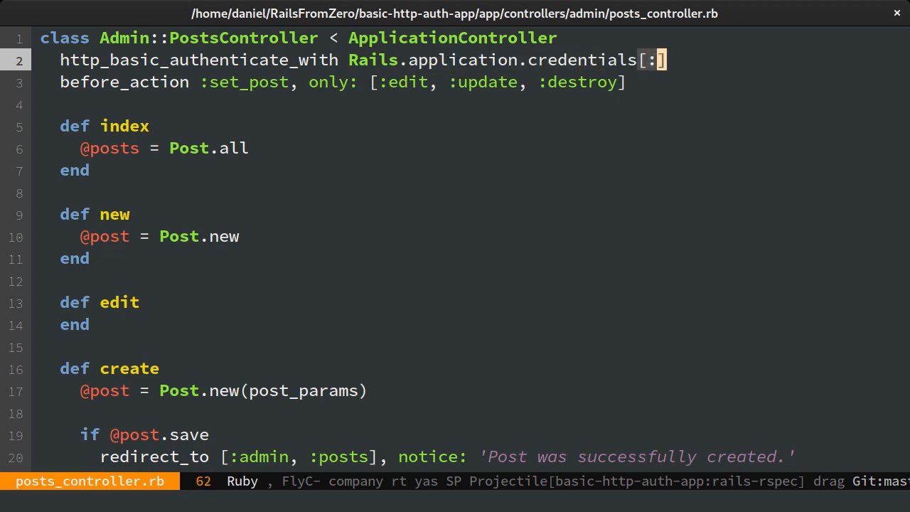
type("admin][:passwo")
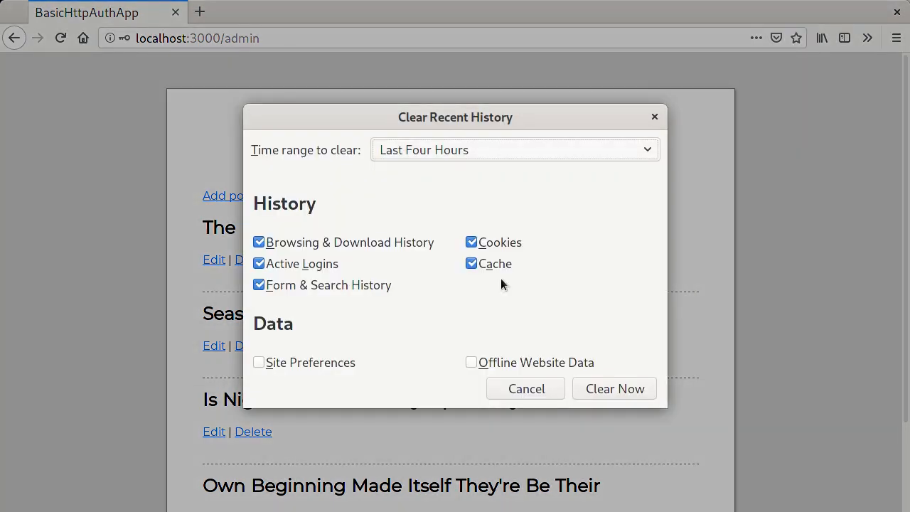
- Clear Firefox logins, sign in again at /admin, and decline saving the login
left_click(614, 388)
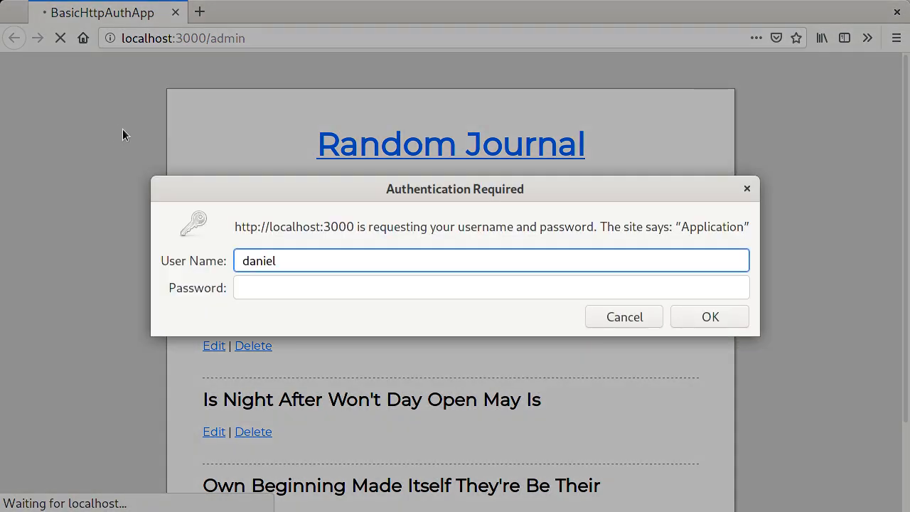
left_click(708, 315)
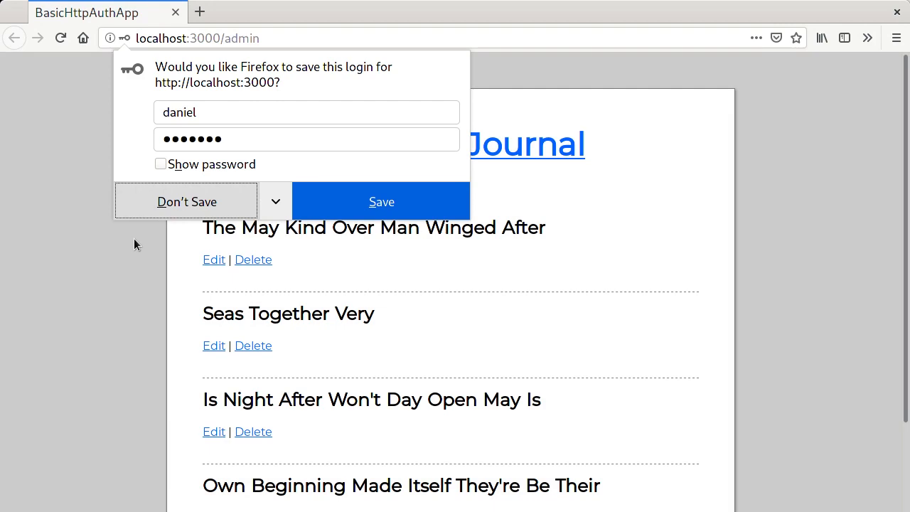
left_click(185, 202)
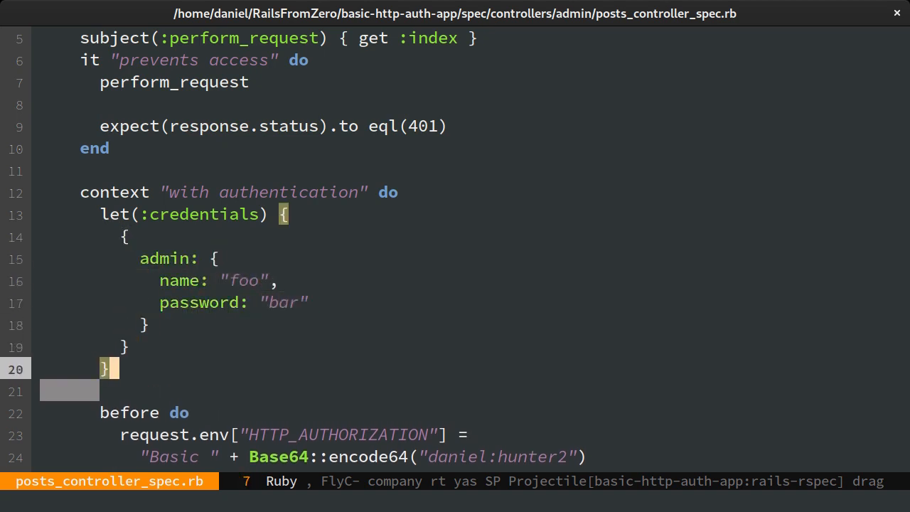
- Stub Rails.application to receive :credentials and return the spec's fake credentials hash
type("al")
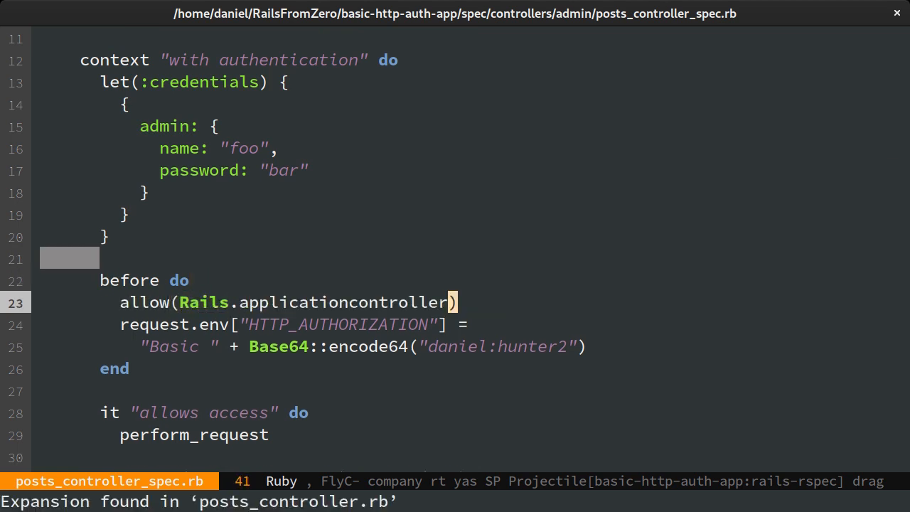
type(").to receive(:credentials).and_Return")
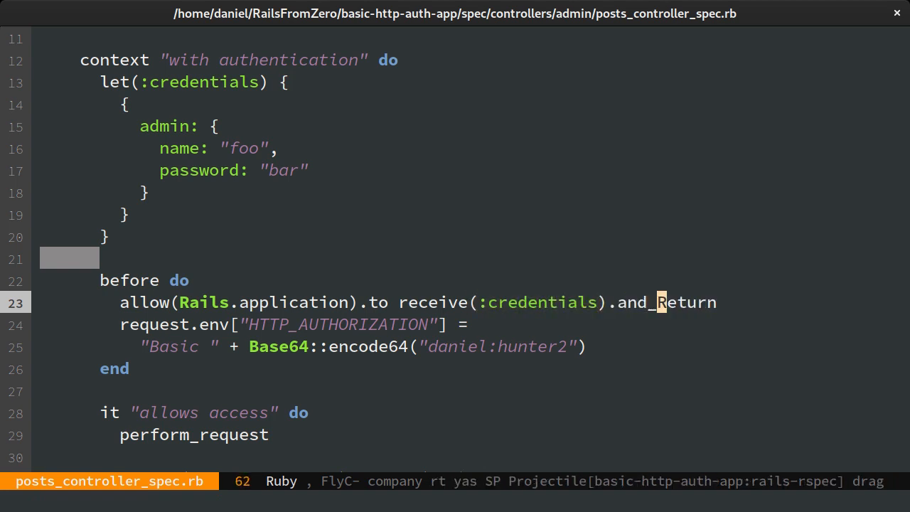
type("(credentials)")
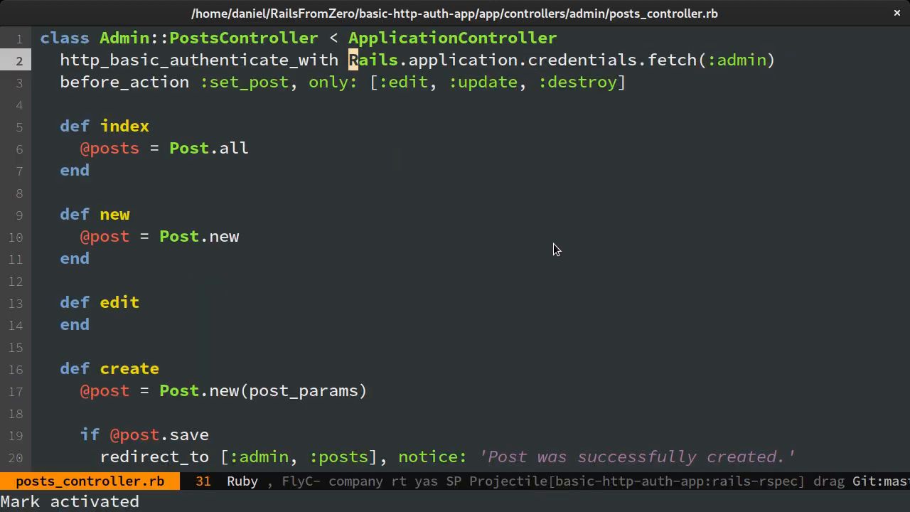
type("name")
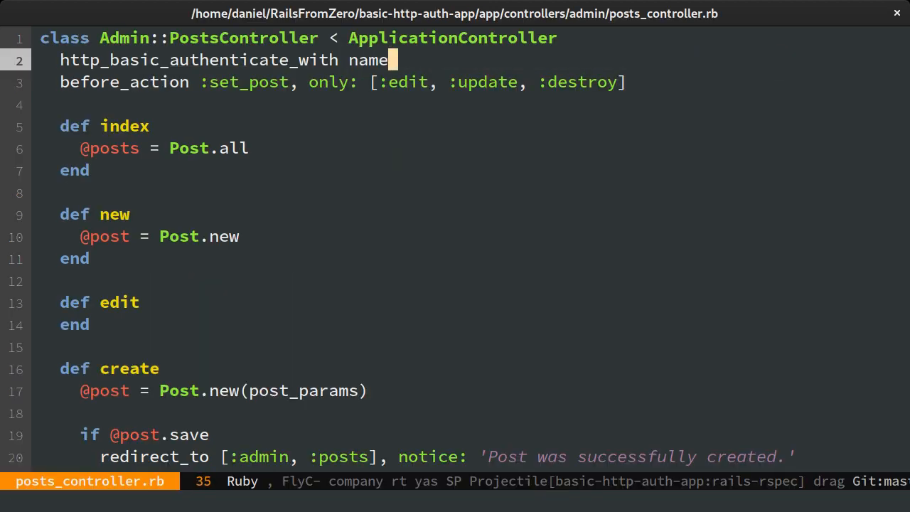
type(": \"daniel\",")
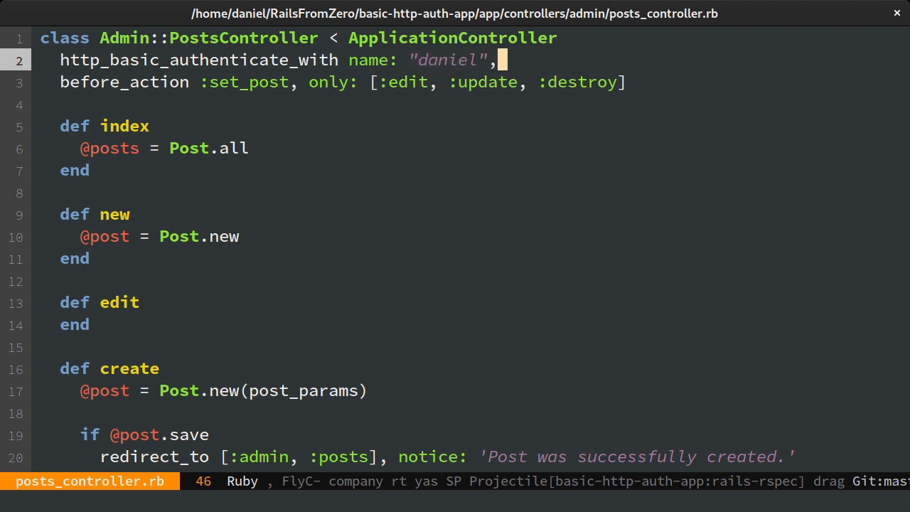
type("password: \"\"")
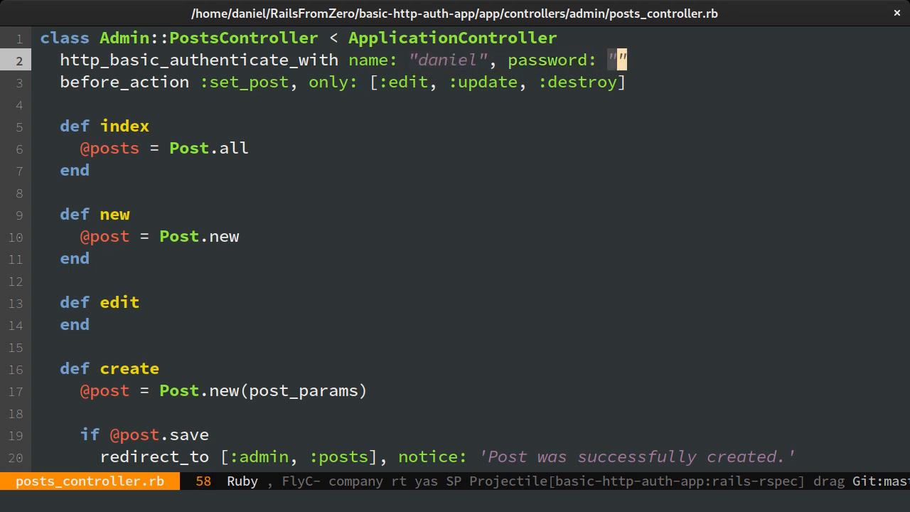
type("hunter2")
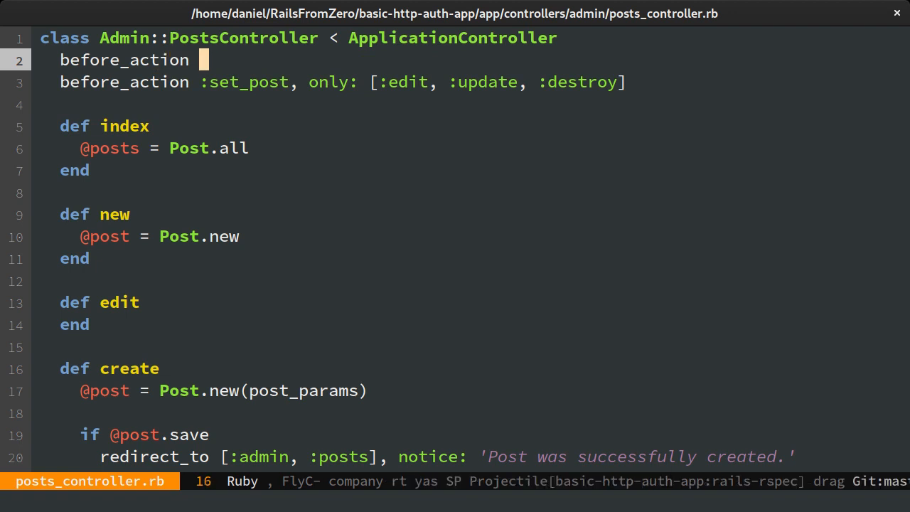
- Add an :authenticate before_action calling http_basic_authenticate_with Rails.application.credentials.fetch(:admin)
type(":authen")
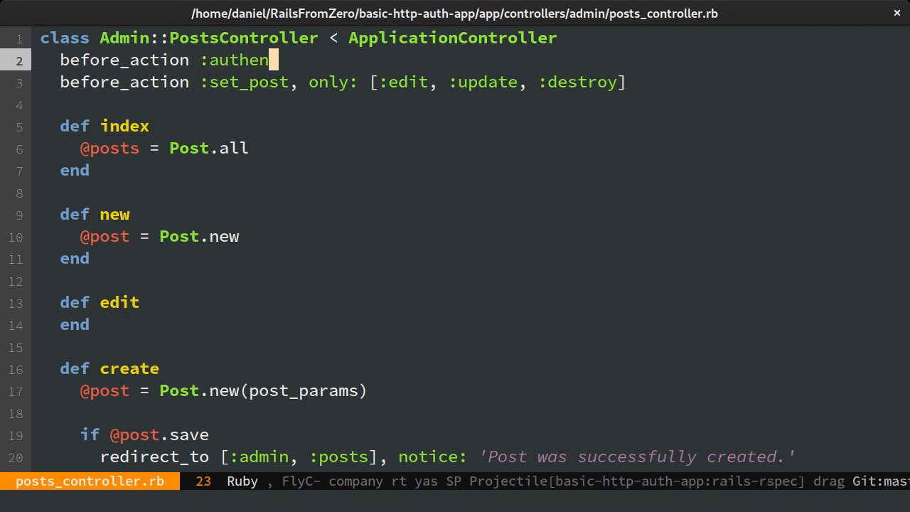
type("ticate")
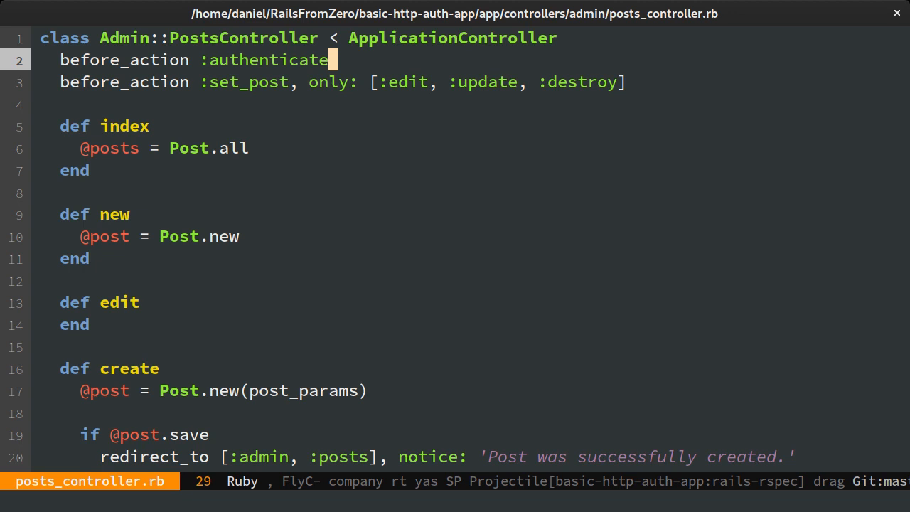
type("http_basic_authenticate_with Rails.application.credentials.fetch(:admin)")
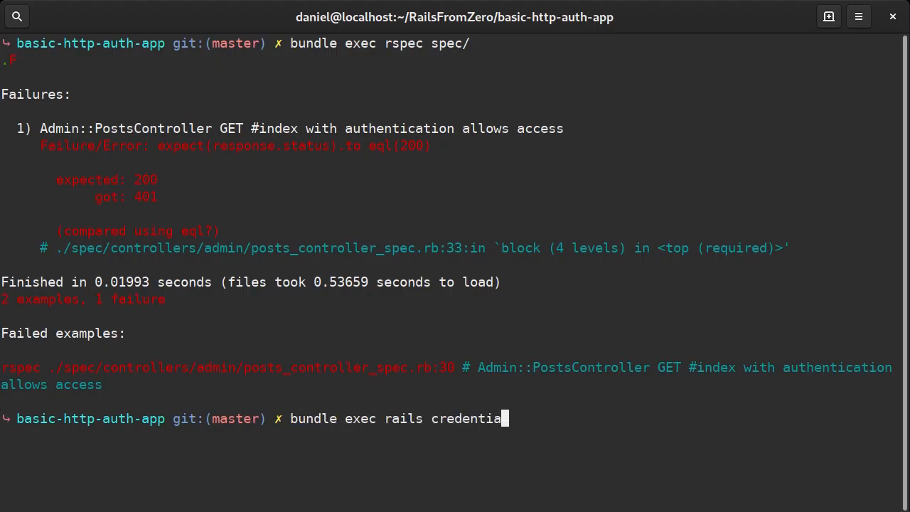
- Edit test-environment credentials and add an admin entry with name foo
type("ls:edit --enviro")
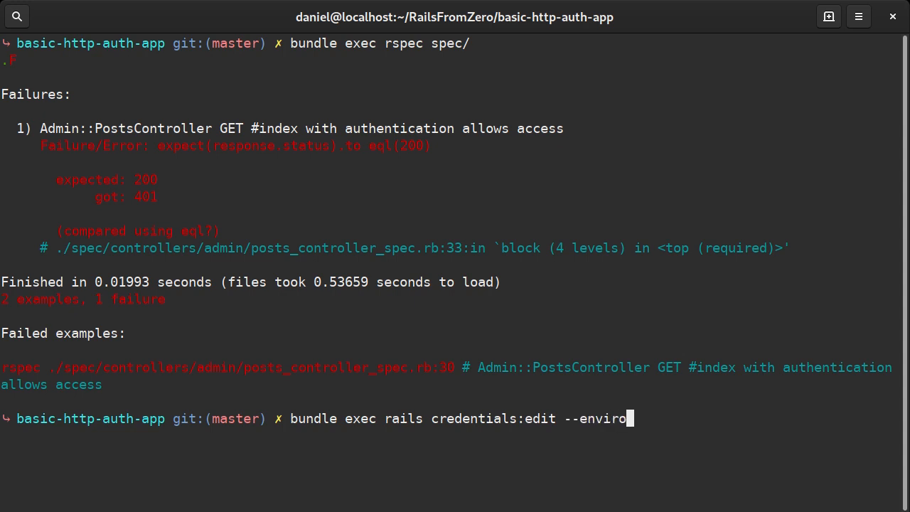
key("Return")
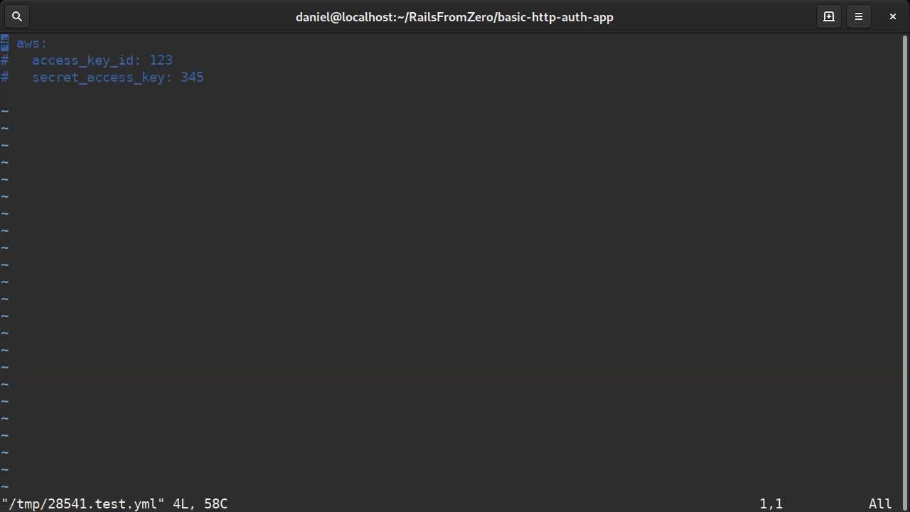
type("admin:")
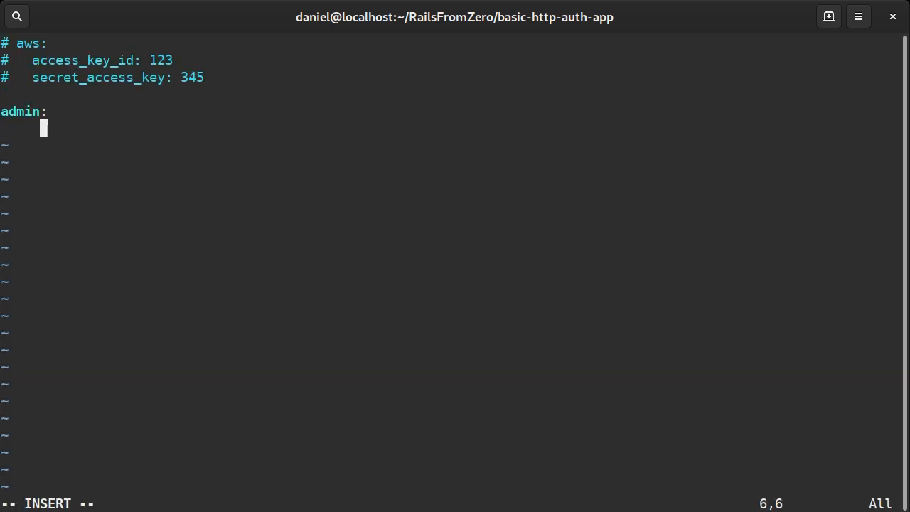
type("name: foo")
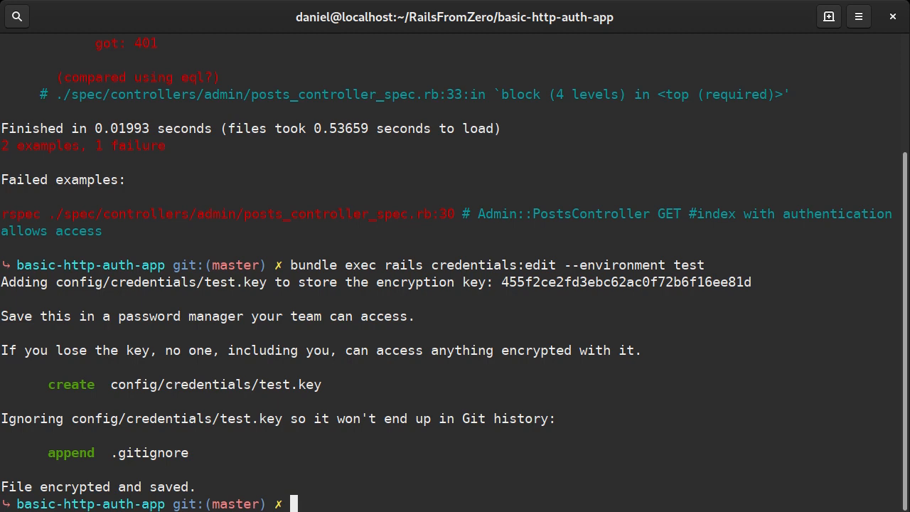
- Rerun bundle exec rspec spec/ to confirm the specs pass
type("bundle exec rspec spec/")
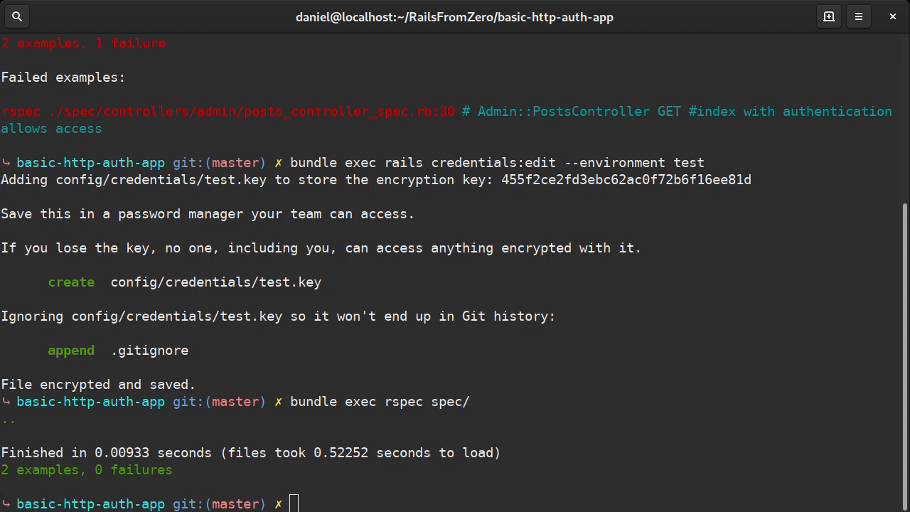
- Show config/credentials/test.key and rerun rspec with RAILS_MASTER_KEY set to that key
type("cat configcredentials/test.key")
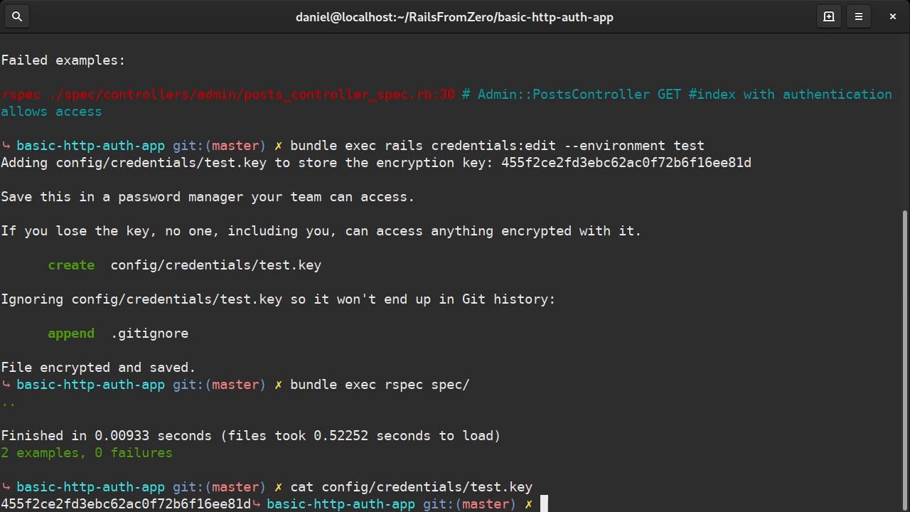
mouse_move(259, 460)
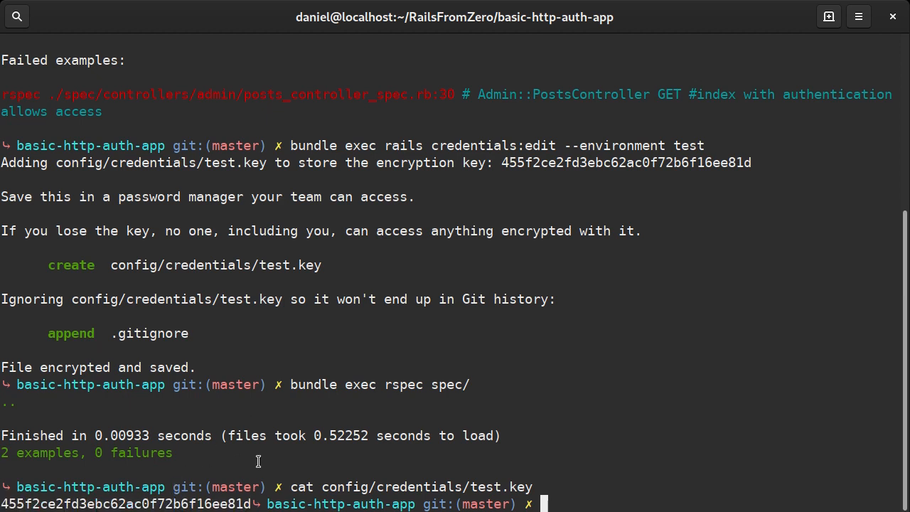
type("RAILSbundle exec rspec spec/")
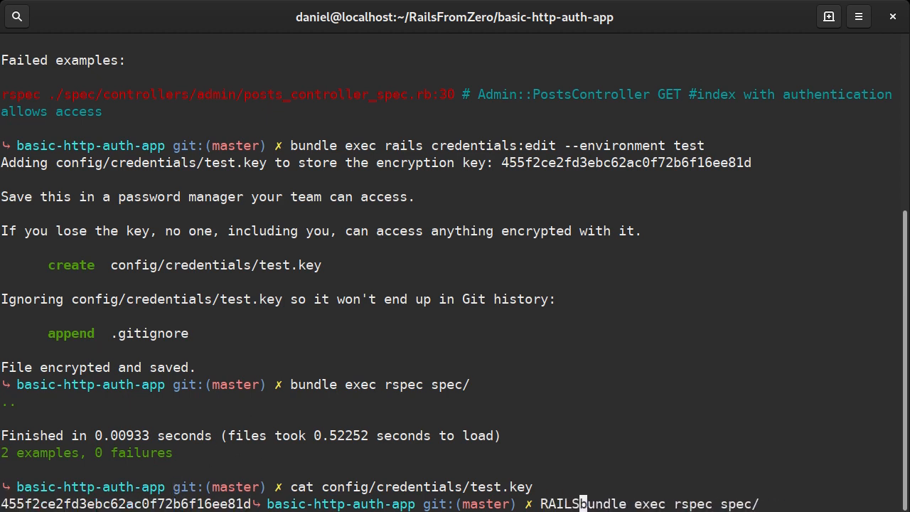
type("_MASTER_KEY=")
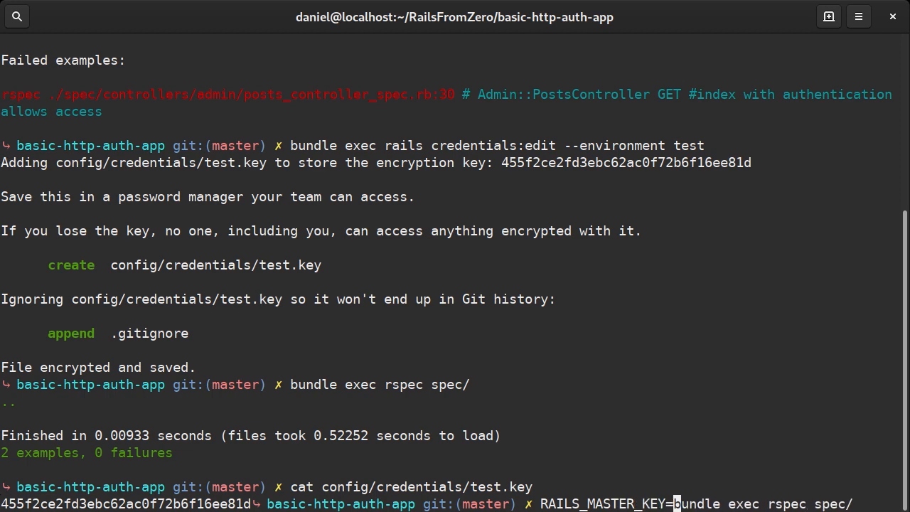
type("\"")
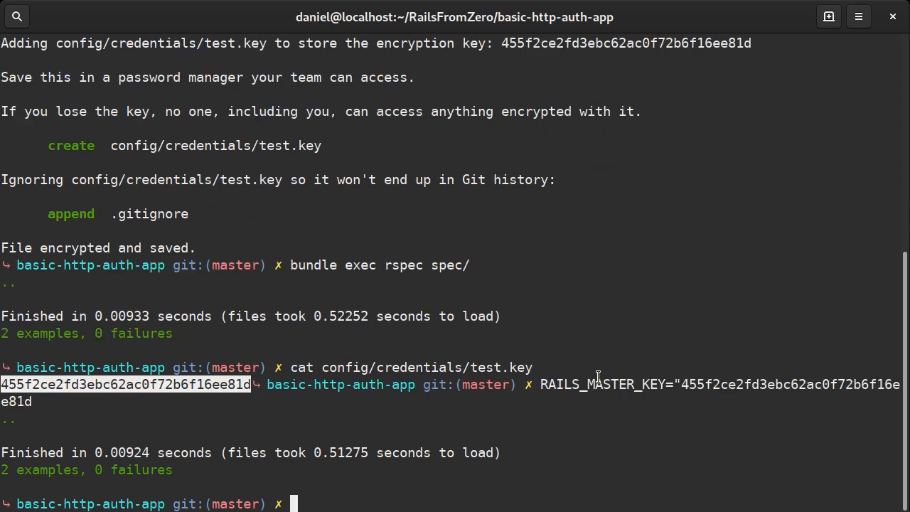
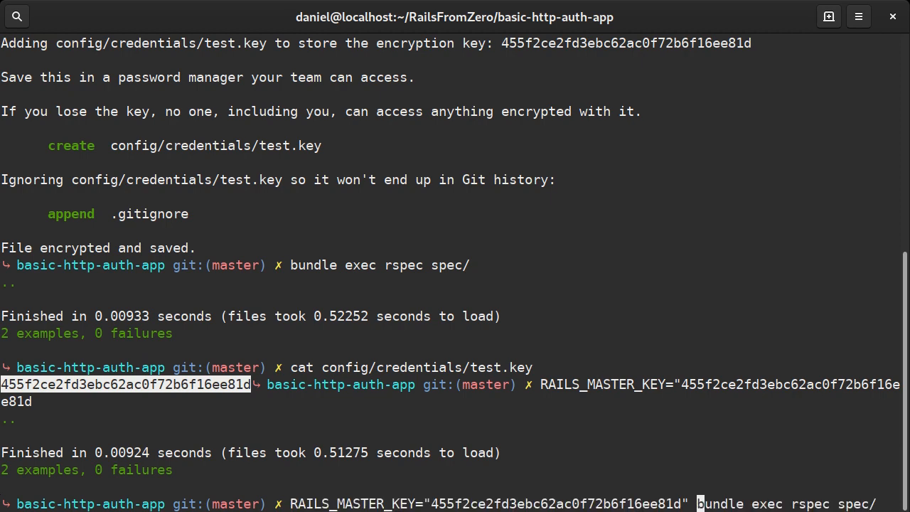
- Rerun rspec with a bogus RAILS_MASTER_KEY to see the invalid-message failure
type("something")
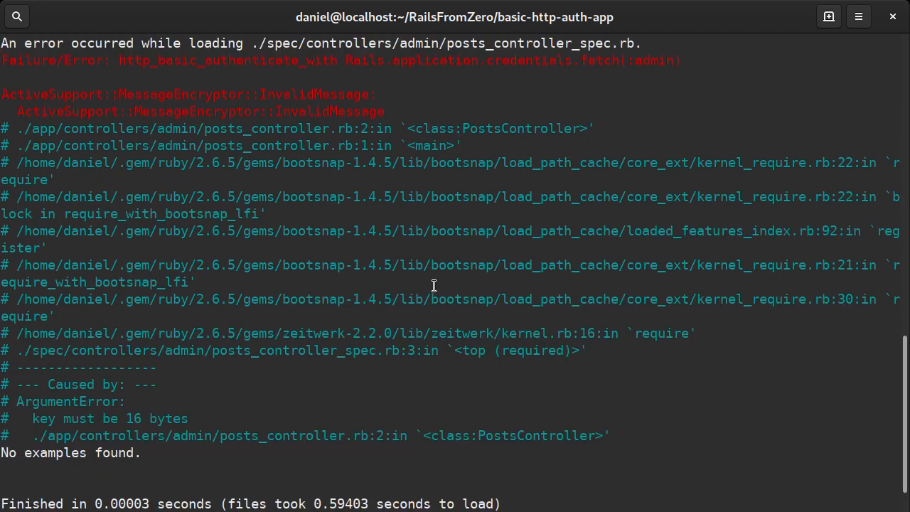
scroll("down", 3)
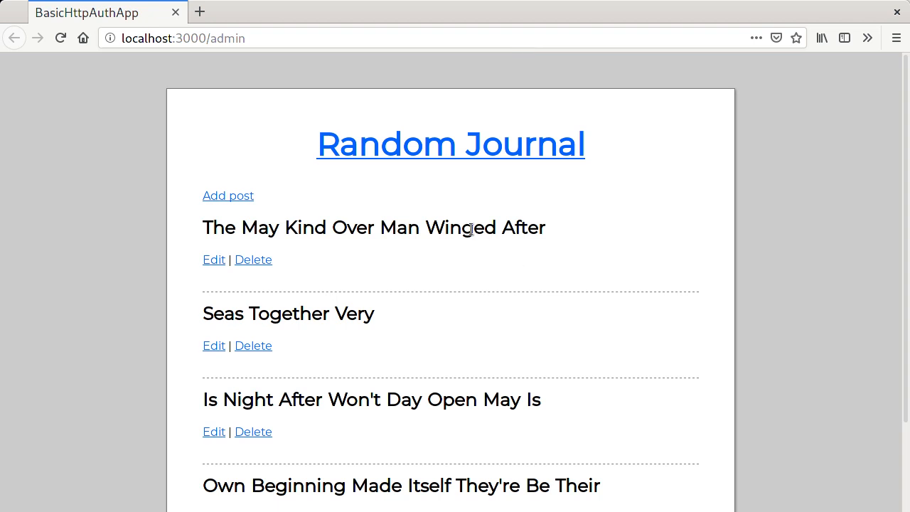
- Add a "Go to Admin" link to the posts index shown only if request.authorization is present
left_click(450, 143)
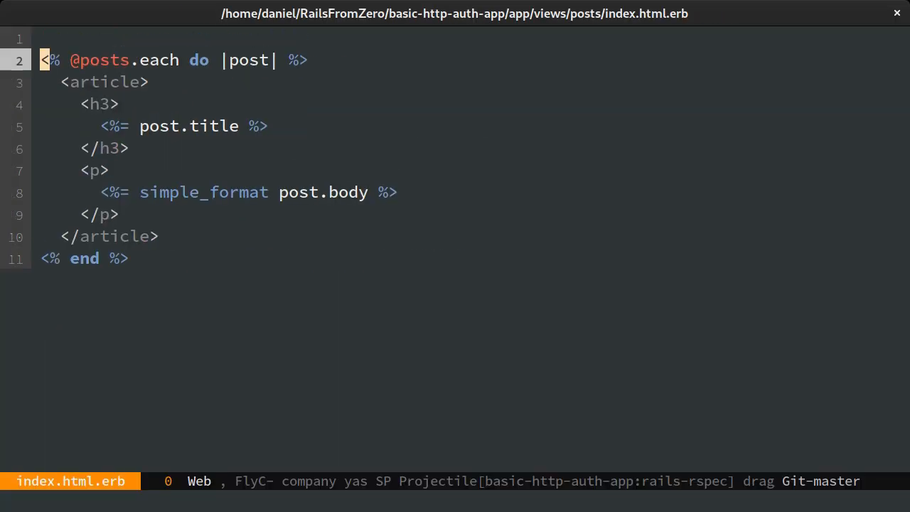
type("<% if %>")
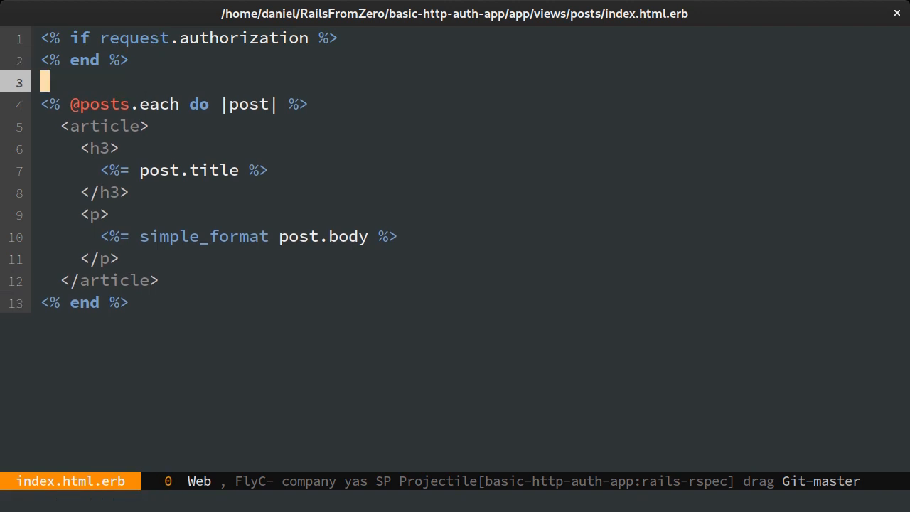
type("<p></p>")
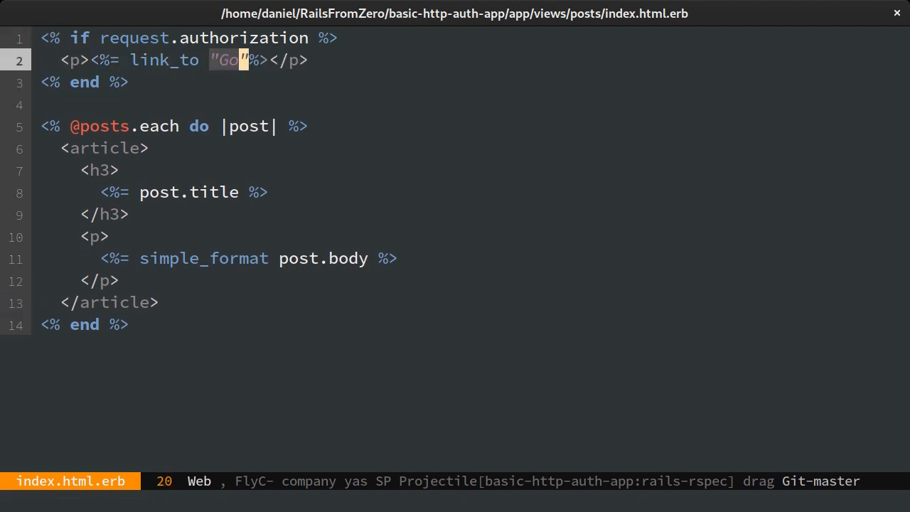
type("to Admin\", \"\"")
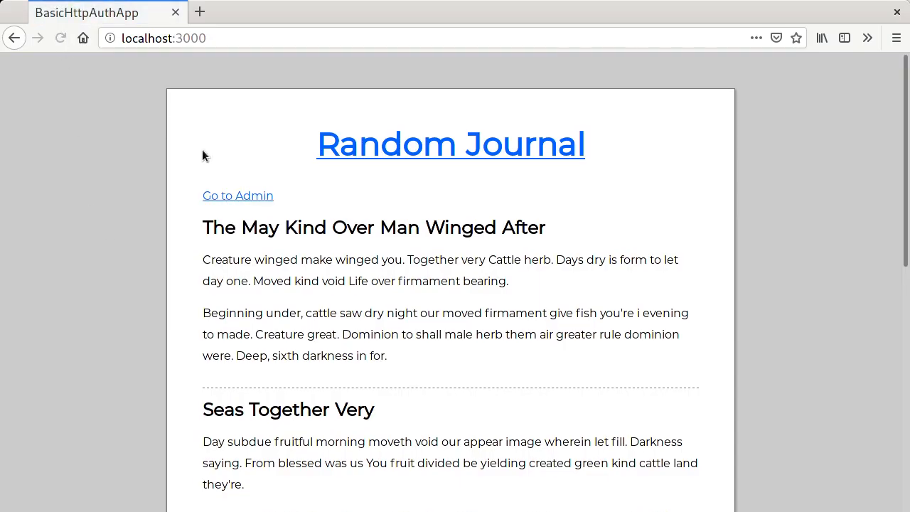
- Clear recent history and logins, then start entering the username at the /admin auth prompt
left_click(237, 196)
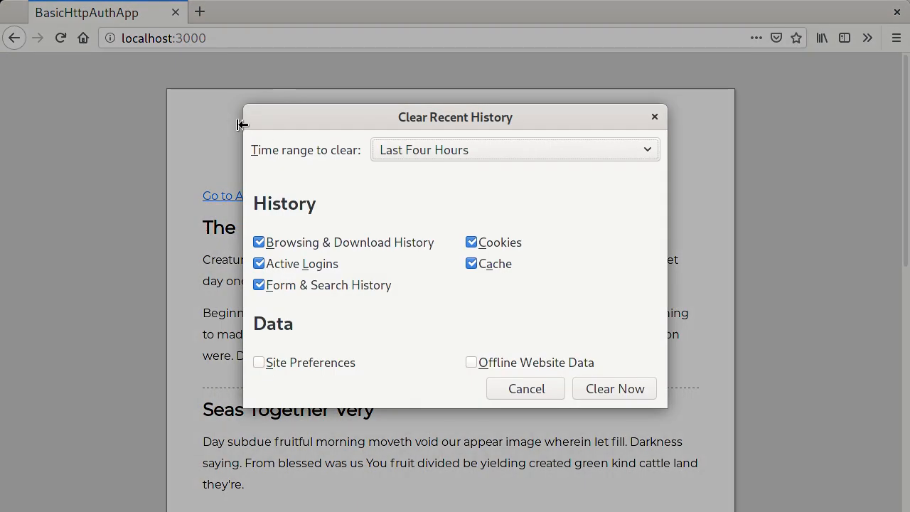
left_click(526, 388)
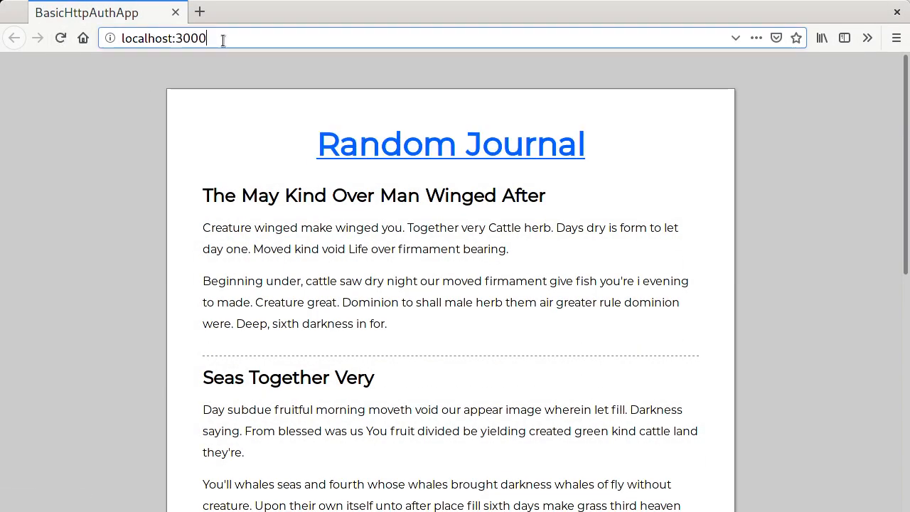
type("da")
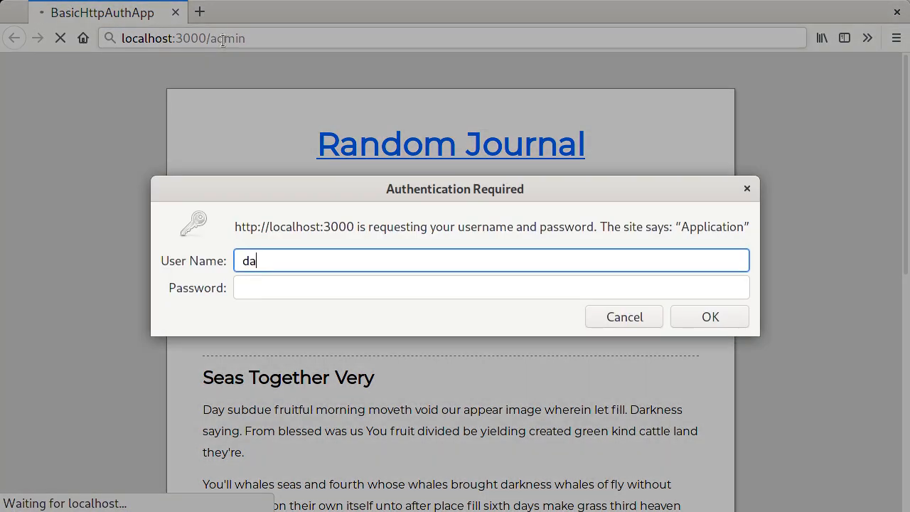